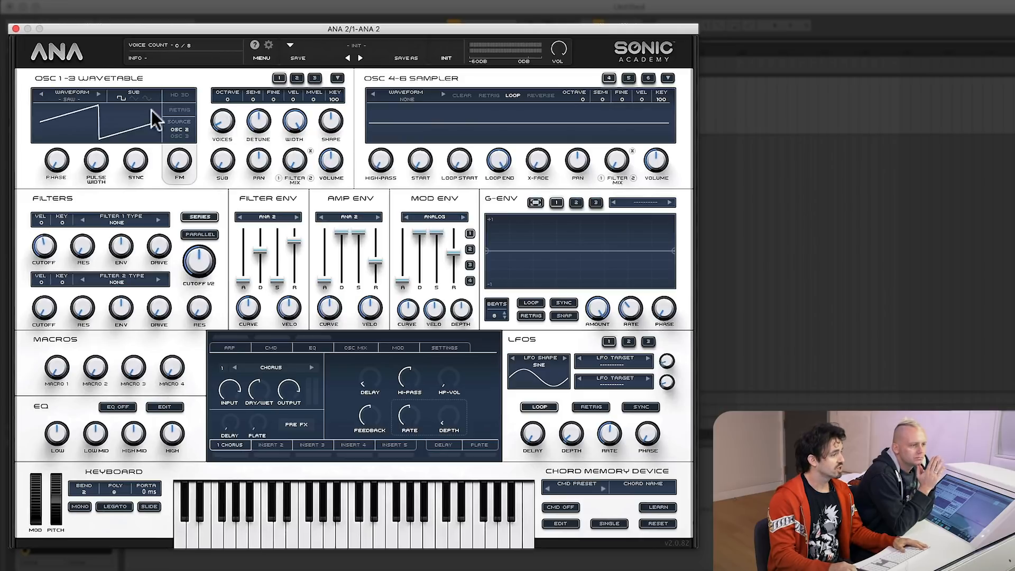
{"action": "mouse_move", "coordinate": [392, 129]}
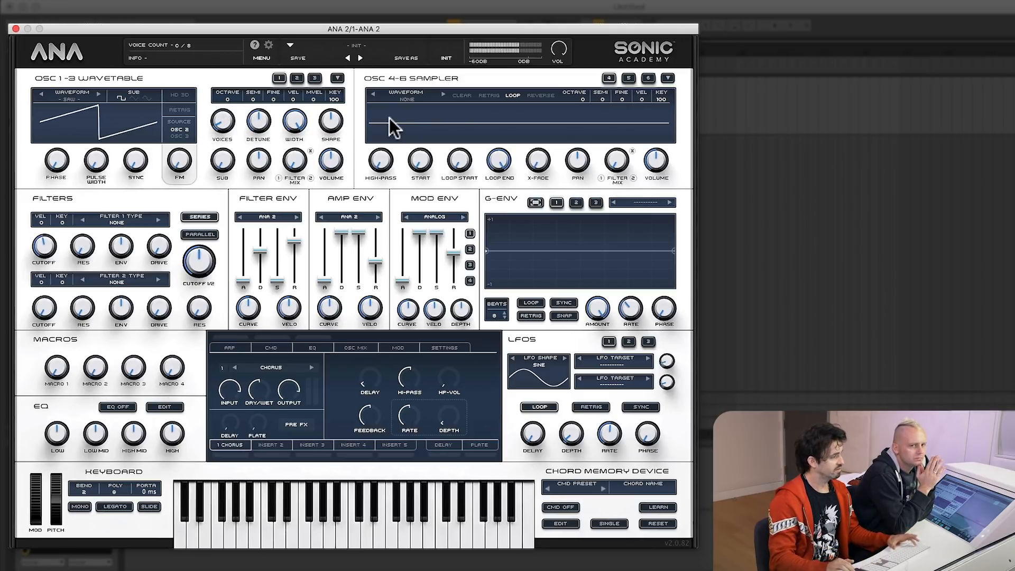
{"action": "mouse_move", "coordinate": [165, 133]}
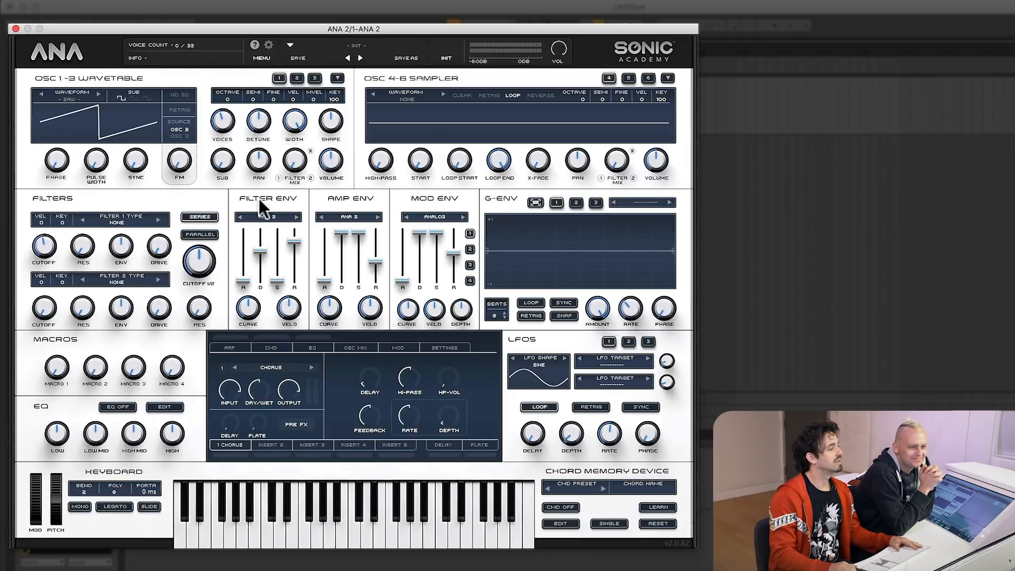
Step: Set Filter 1's type to the analog ROLY model
{"action": "left_click", "coordinate": [116, 222]}
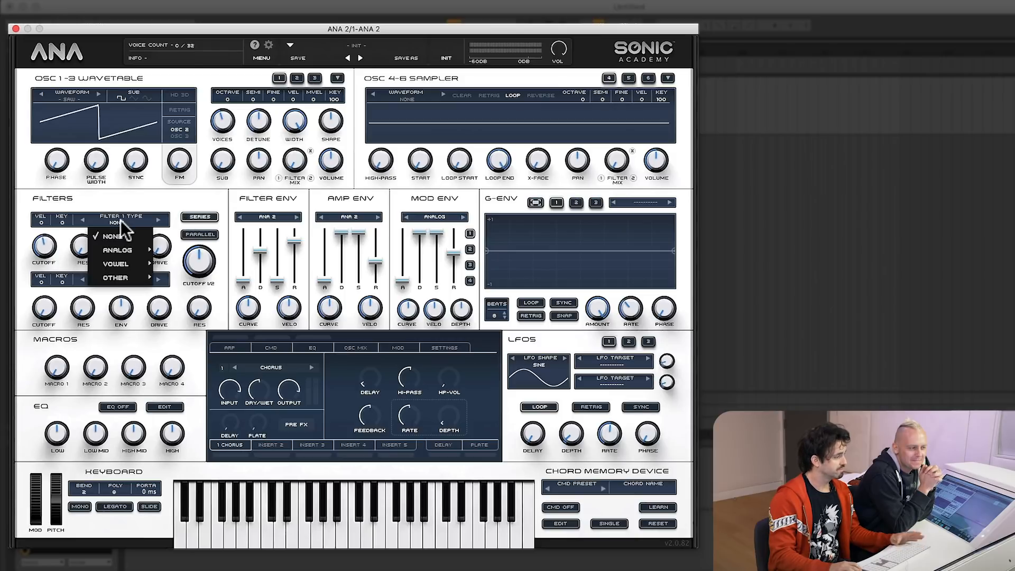
{"action": "mouse_move", "coordinate": [117, 251]}
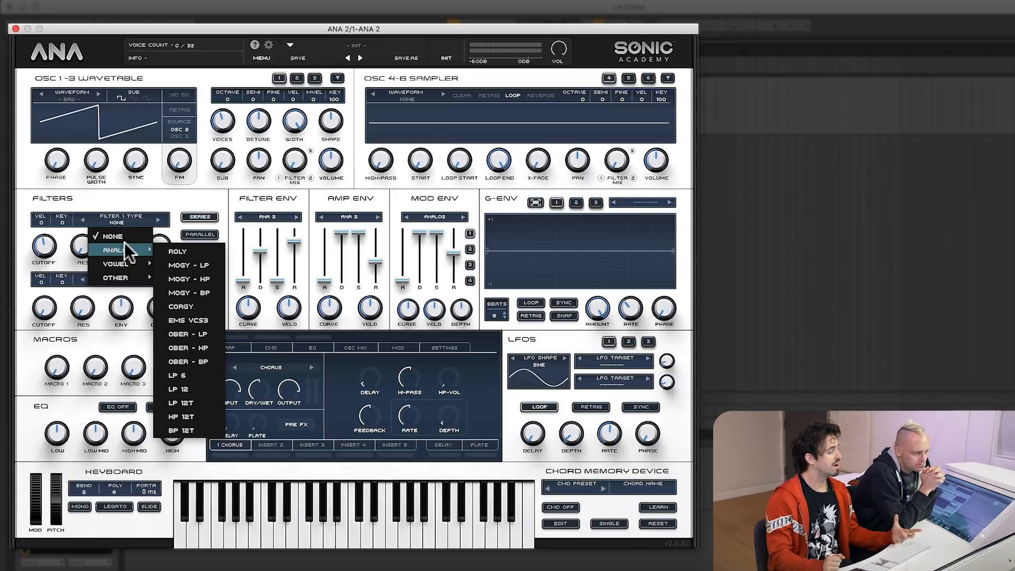
{"action": "mouse_move", "coordinate": [181, 251]}
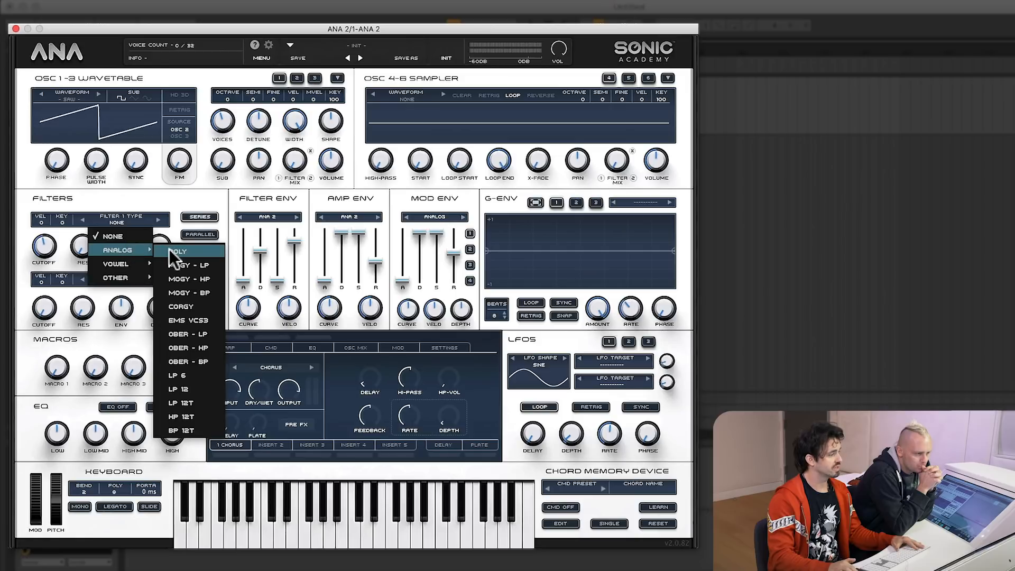
{"action": "left_click", "coordinate": [176, 251]}
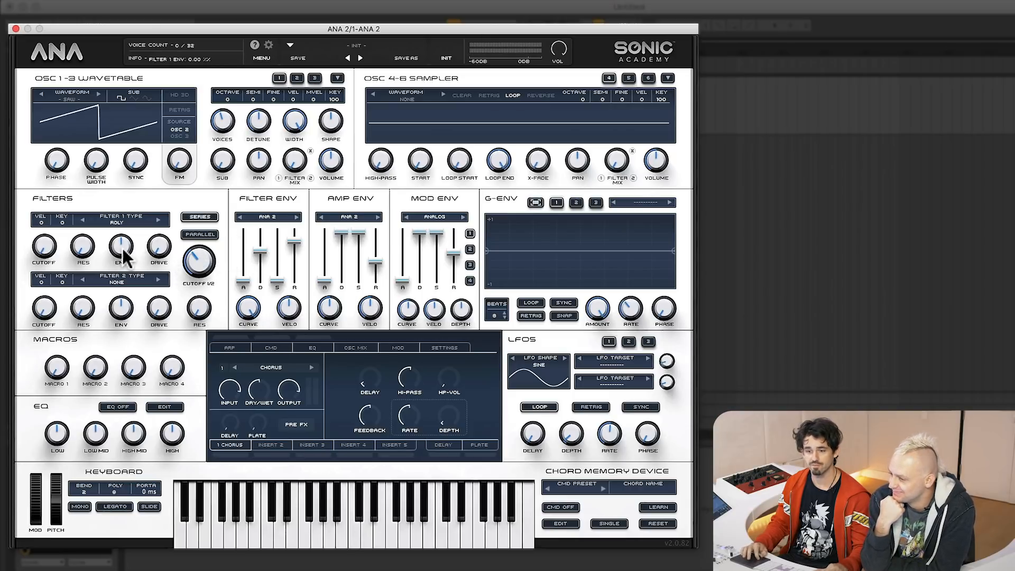
Step: Raise Filter 1's envelope amount to about 46%
{"action": "left_click_drag", "start_coordinate": [120, 246], "coordinate": [121, 233]}
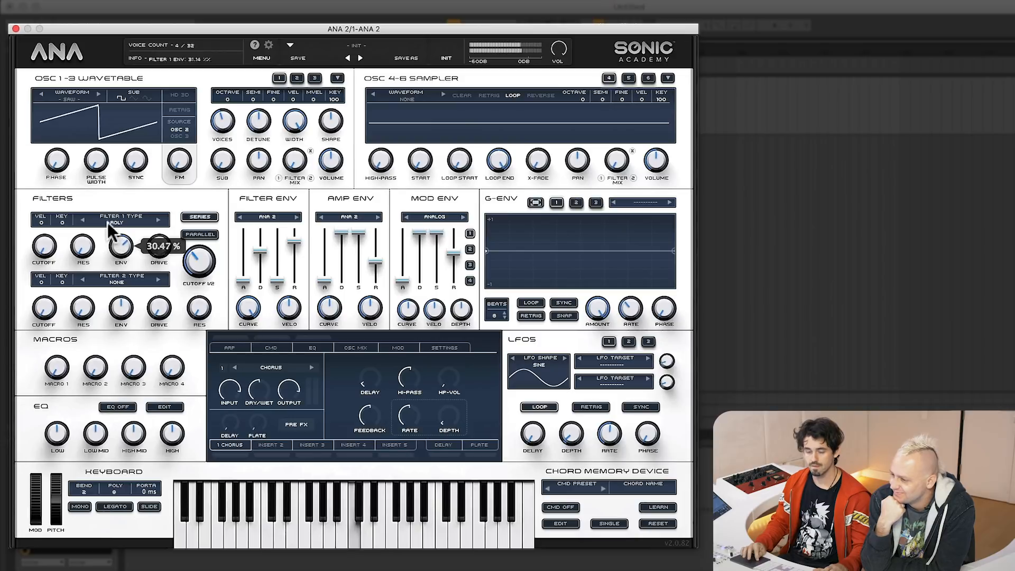
{"action": "left_click_drag", "start_coordinate": [119, 252], "coordinate": [110, 220]}
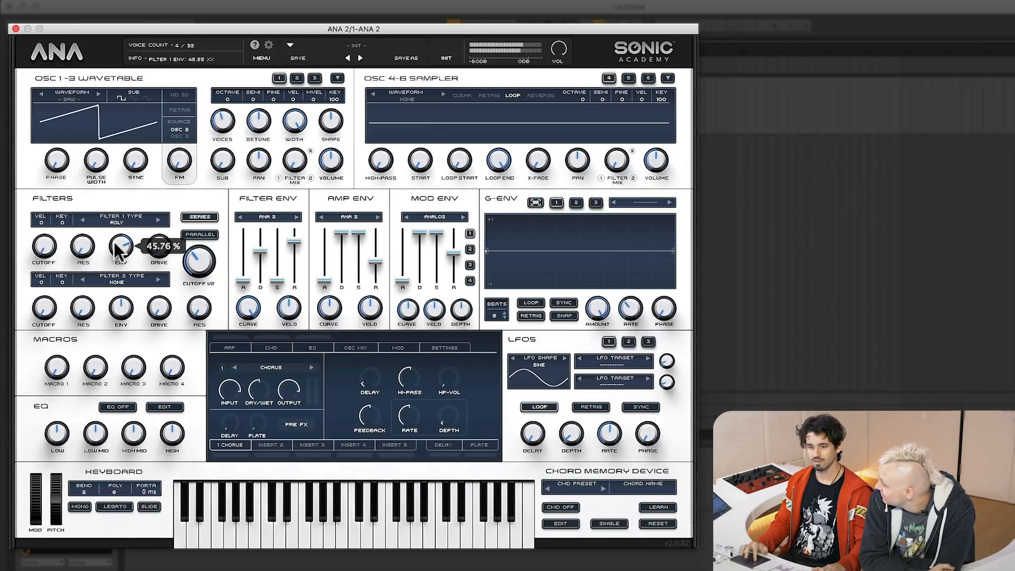
{"action": "left_click_drag", "start_coordinate": [119, 248], "coordinate": [119, 265]}
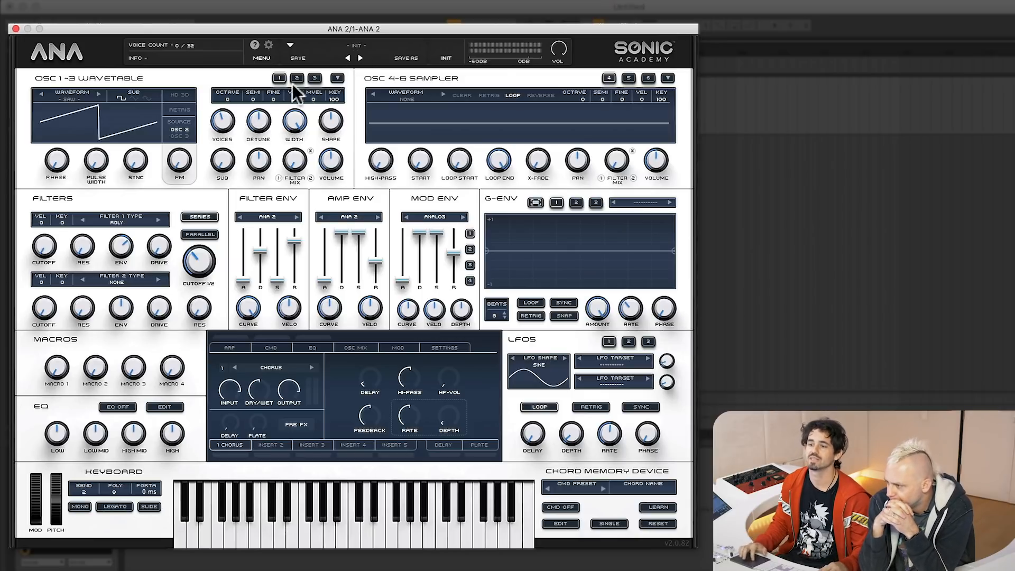
{"action": "mouse_move", "coordinate": [582, 71]}
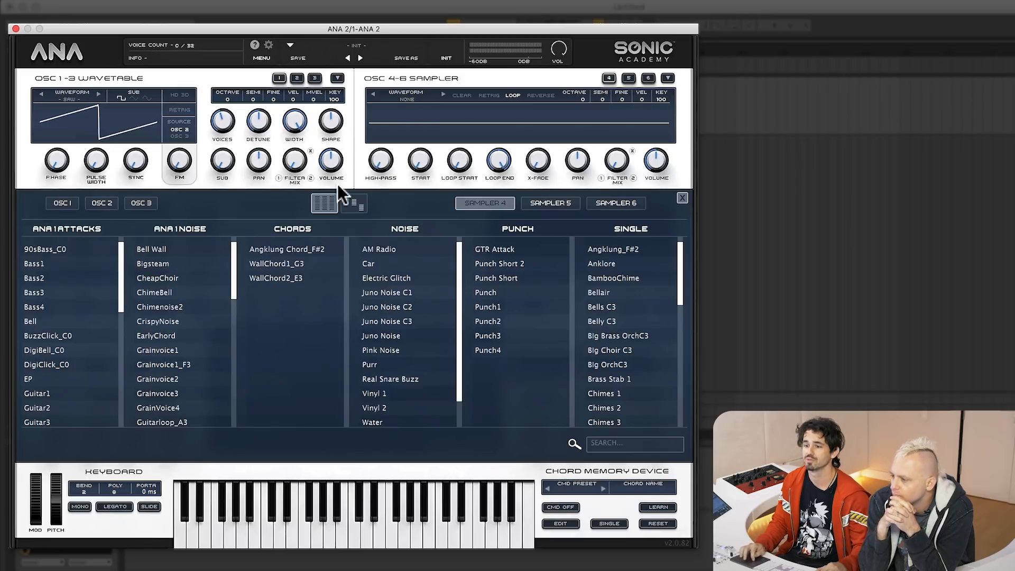
Step: Browse Sampler 4's folder view into a Slate Digital sample category
{"action": "left_click", "coordinate": [355, 203]}
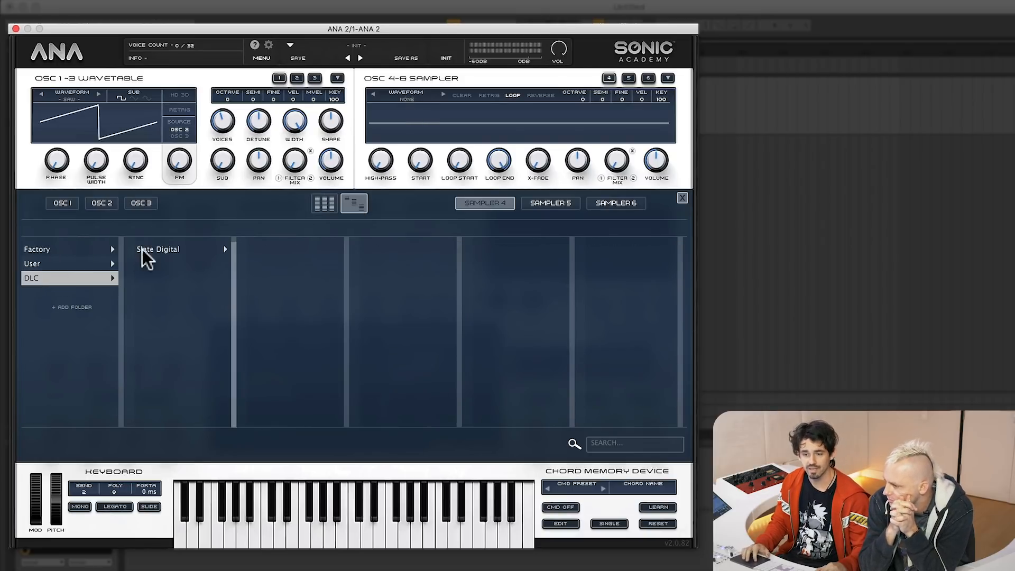
{"action": "left_click", "coordinate": [158, 248]}
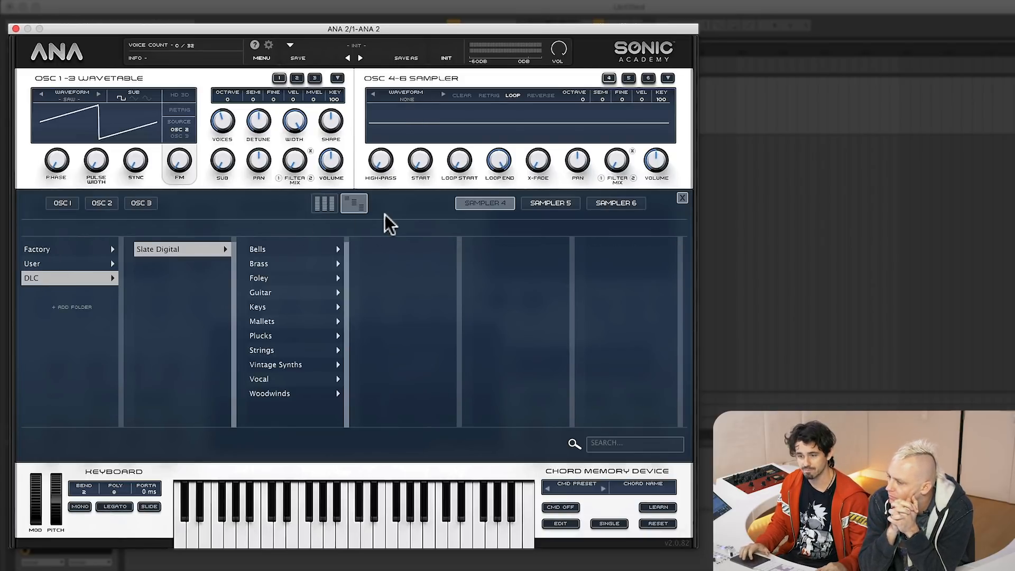
{"action": "left_click", "coordinate": [260, 335]}
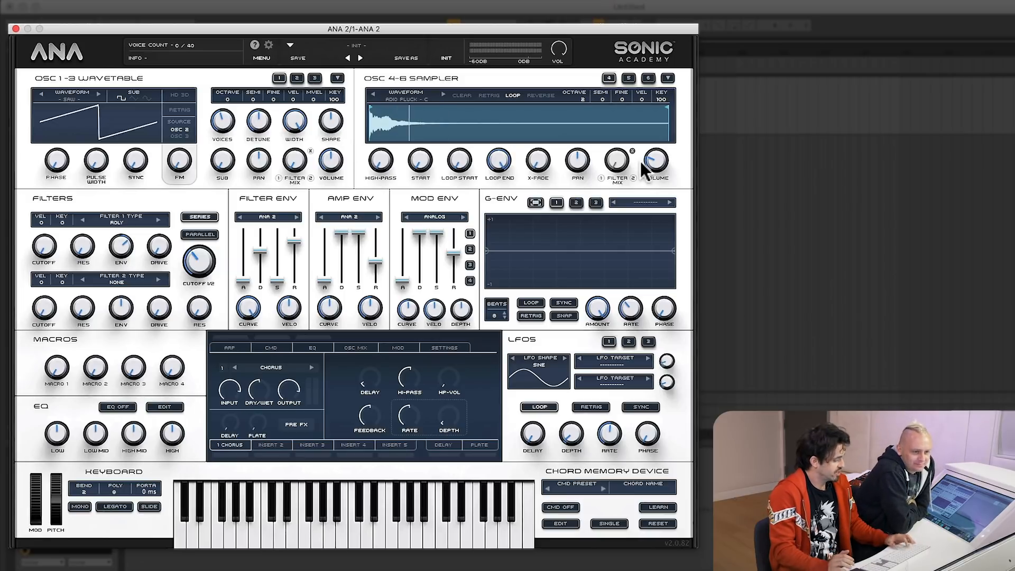
{"action": "mouse_move", "coordinate": [676, 180]}
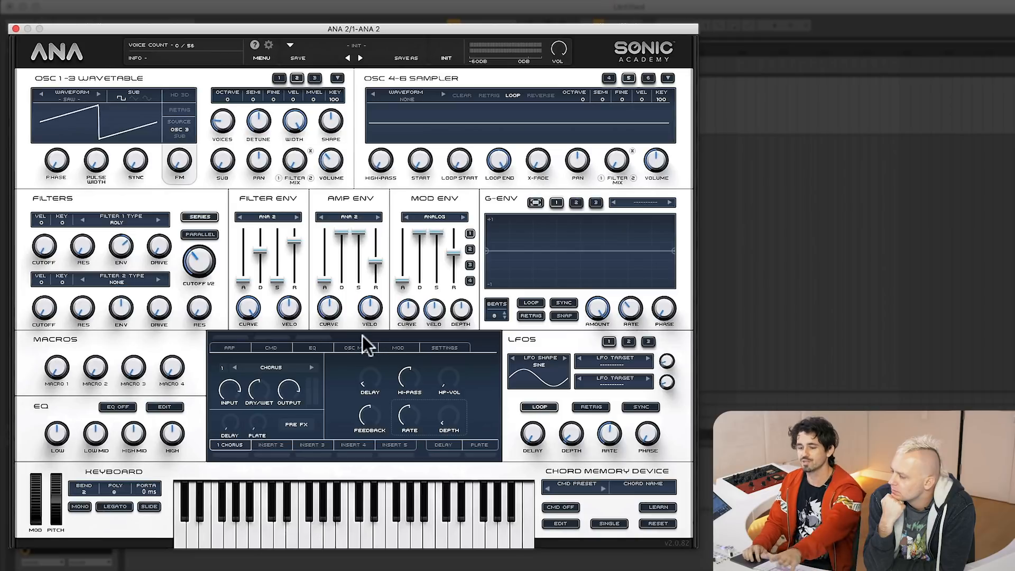
{"action": "mouse_move", "coordinate": [342, 352]}
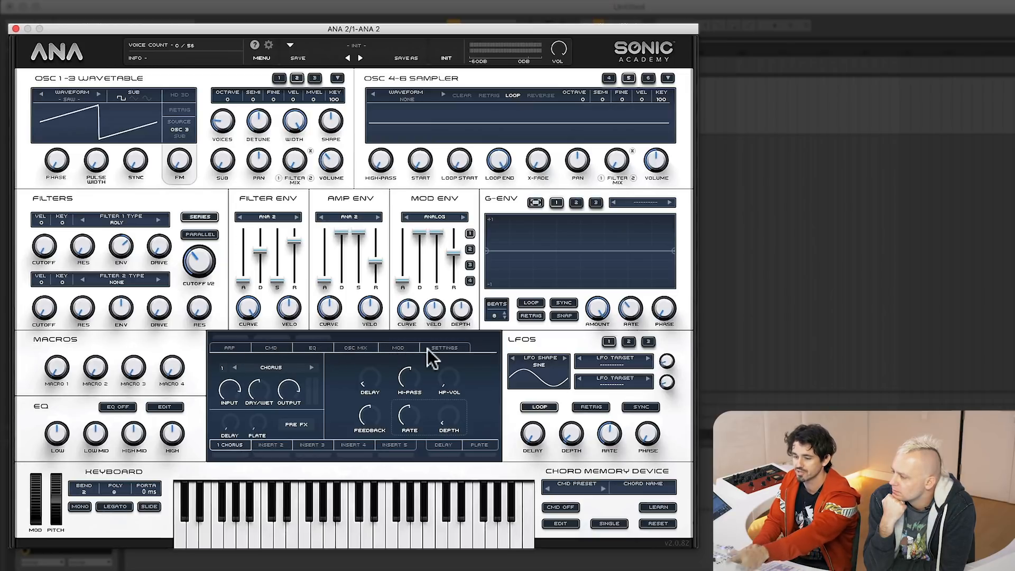
{"action": "mouse_move", "coordinate": [363, 360]}
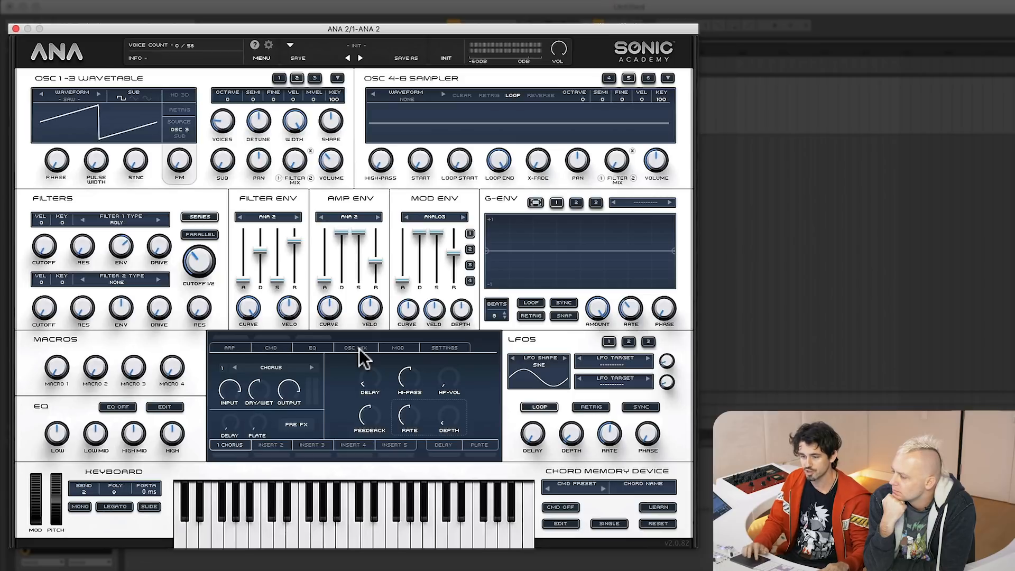
Step: Show the OSC MIX panel with faders for all six oscillators
{"action": "left_click", "coordinate": [356, 348]}
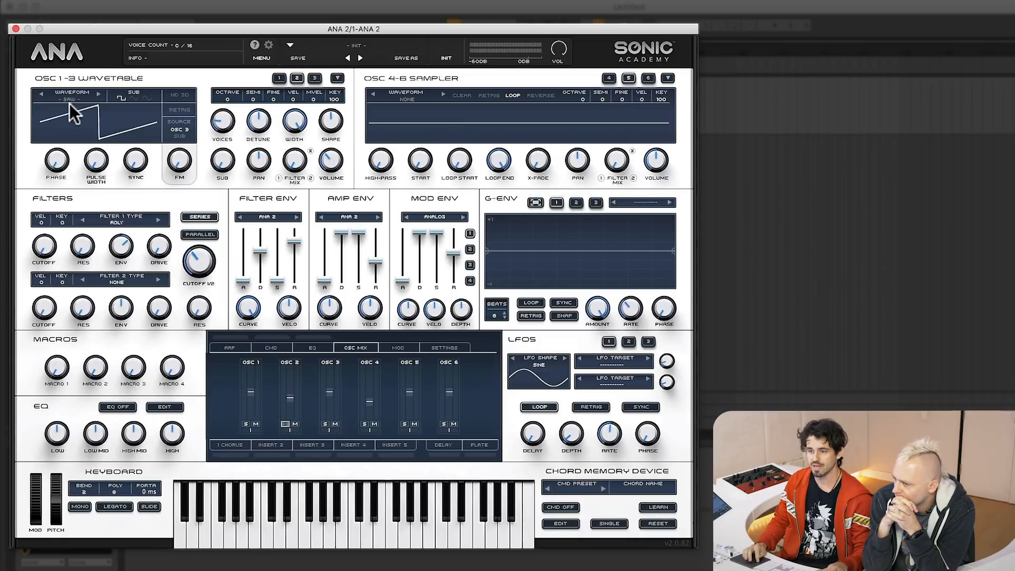
Step: Load the Slate Analog Juno 106 Saw wavetable onto oscillator 2
{"action": "left_click", "coordinate": [95, 117]}
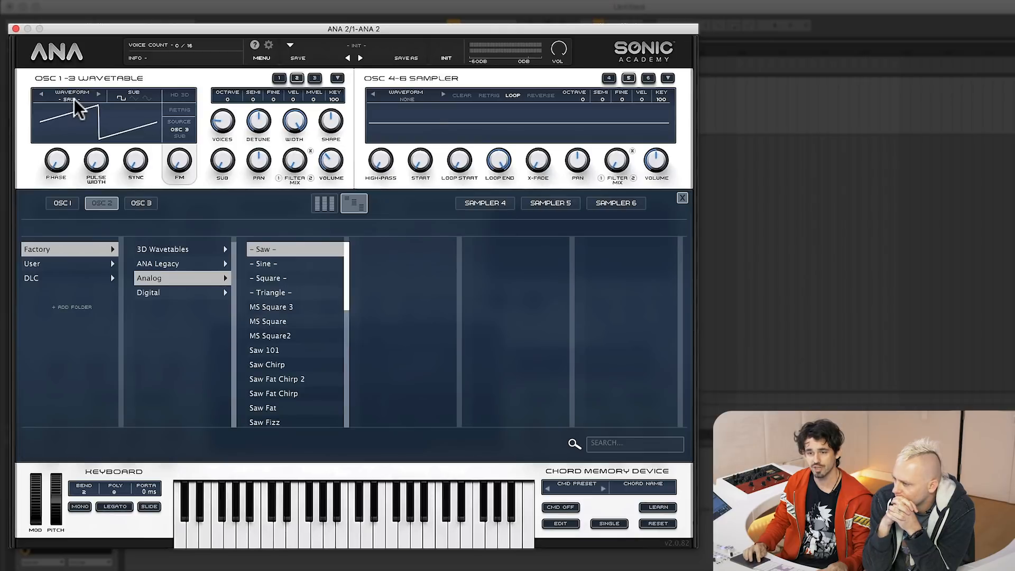
{"action": "mouse_move", "coordinate": [90, 285]}
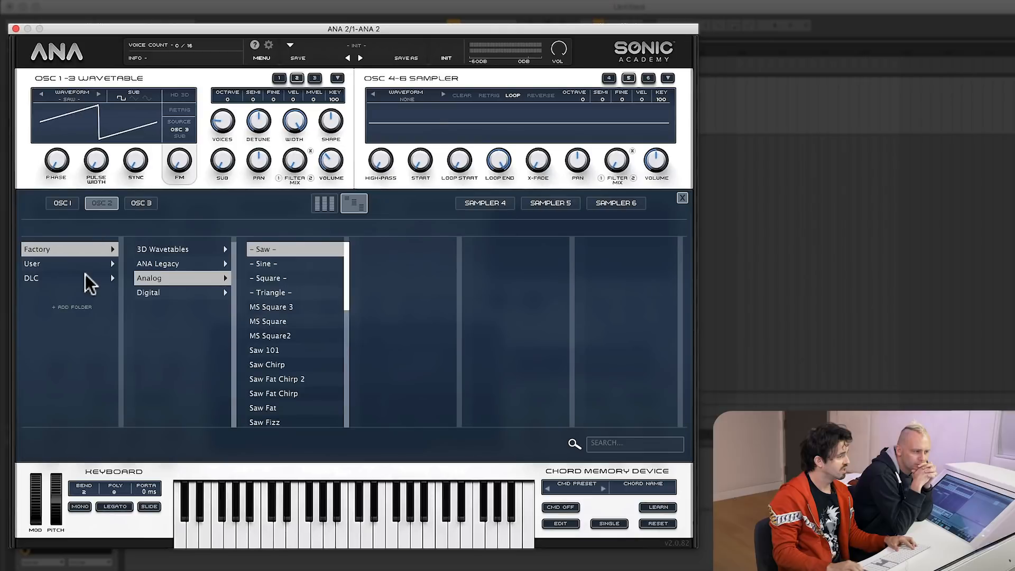
{"action": "left_click", "coordinate": [32, 277]}
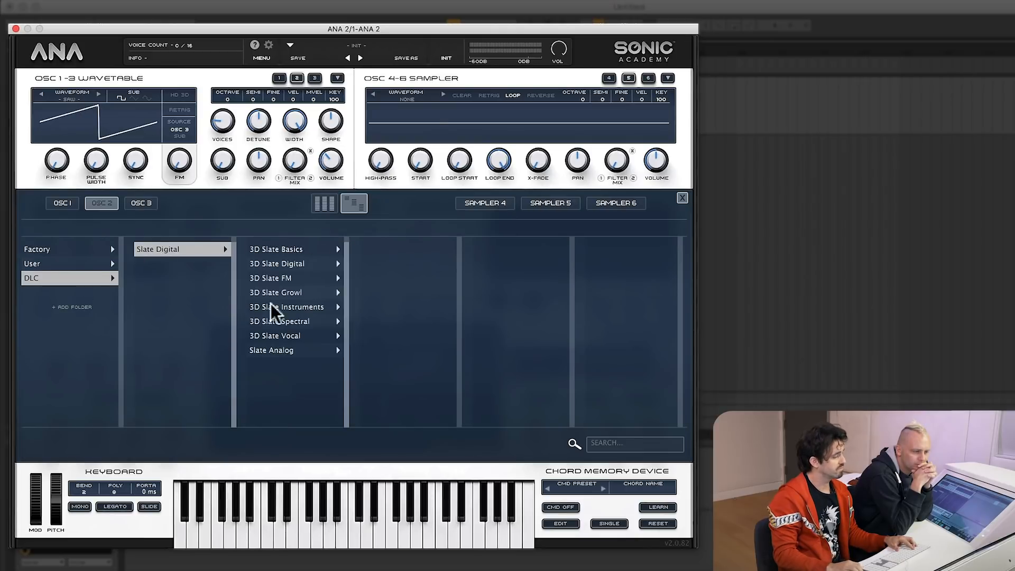
{"action": "mouse_move", "coordinate": [294, 324]}
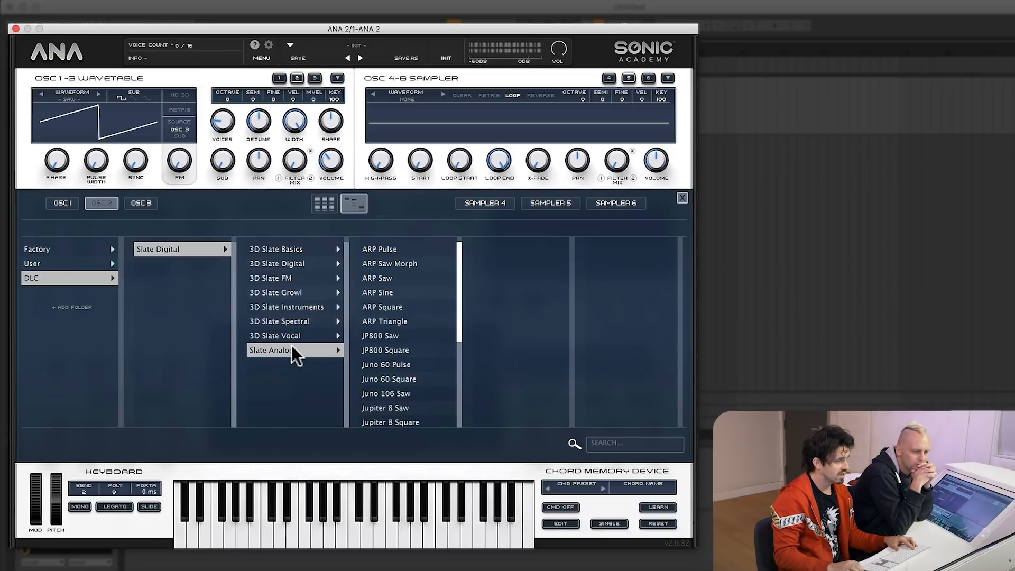
{"action": "scroll", "scroll_direction": "down", "scroll_amount": 3}
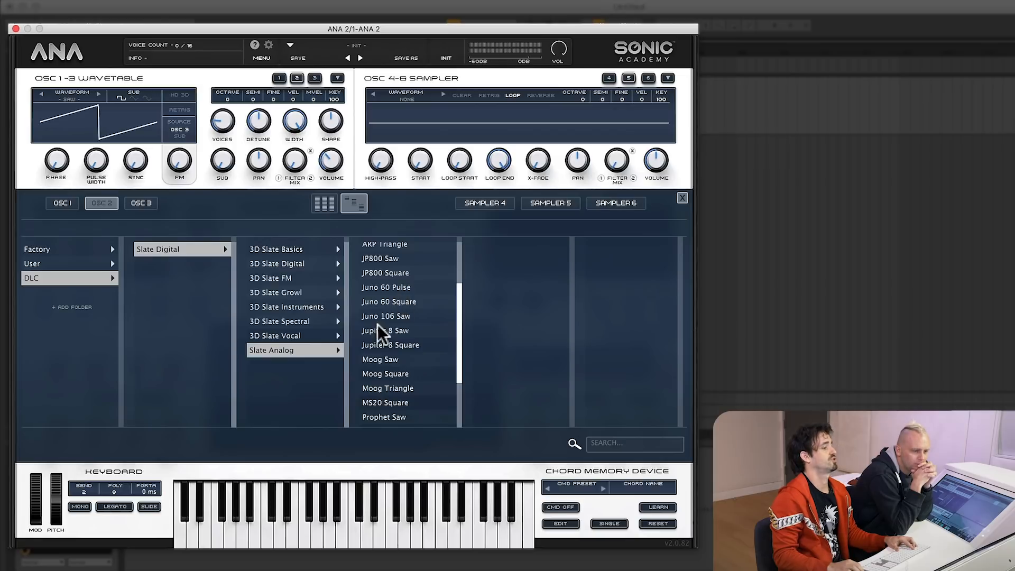
{"action": "left_click", "coordinate": [386, 317]}
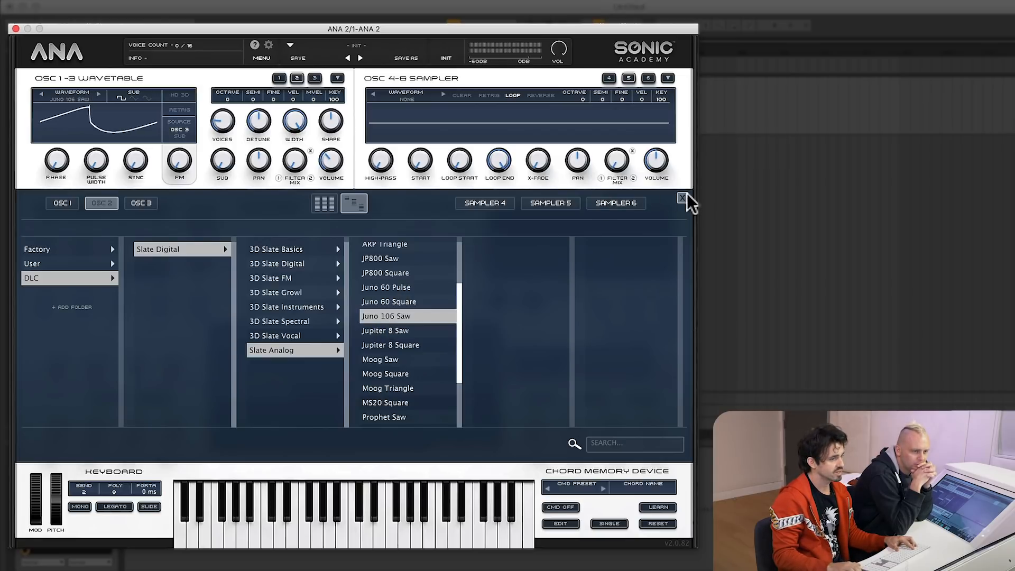
{"action": "left_click", "coordinate": [681, 198]}
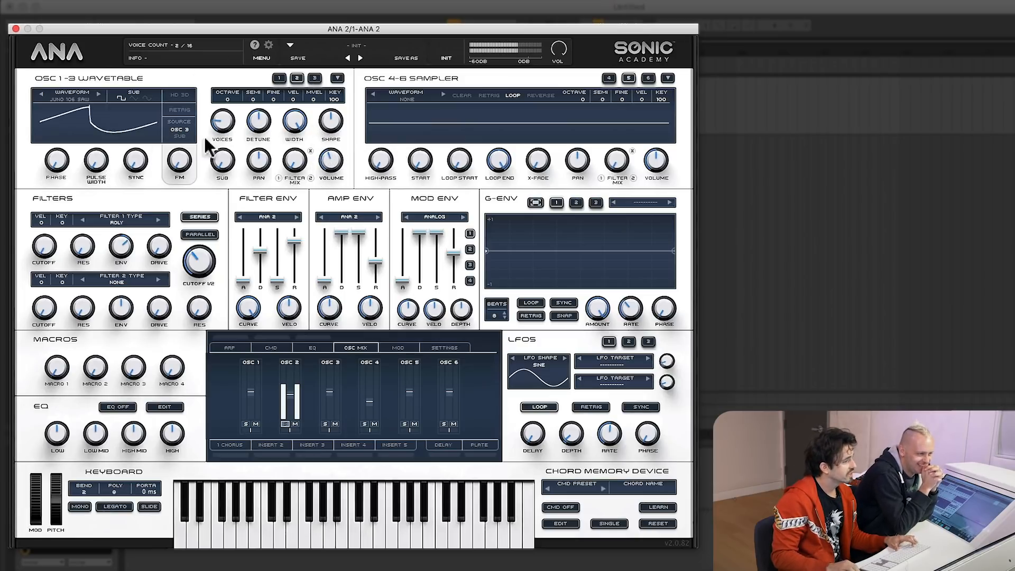
{"action": "left_click_drag", "start_coordinate": [293, 161], "coordinate": [294, 159]}
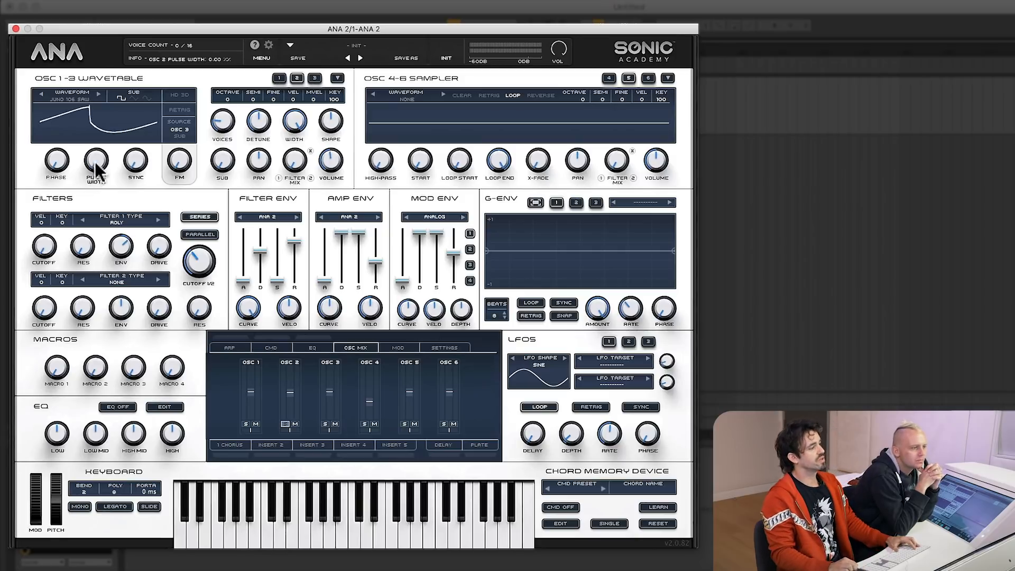
{"action": "left_click_drag", "start_coordinate": [96, 161], "coordinate": [96, 149]}
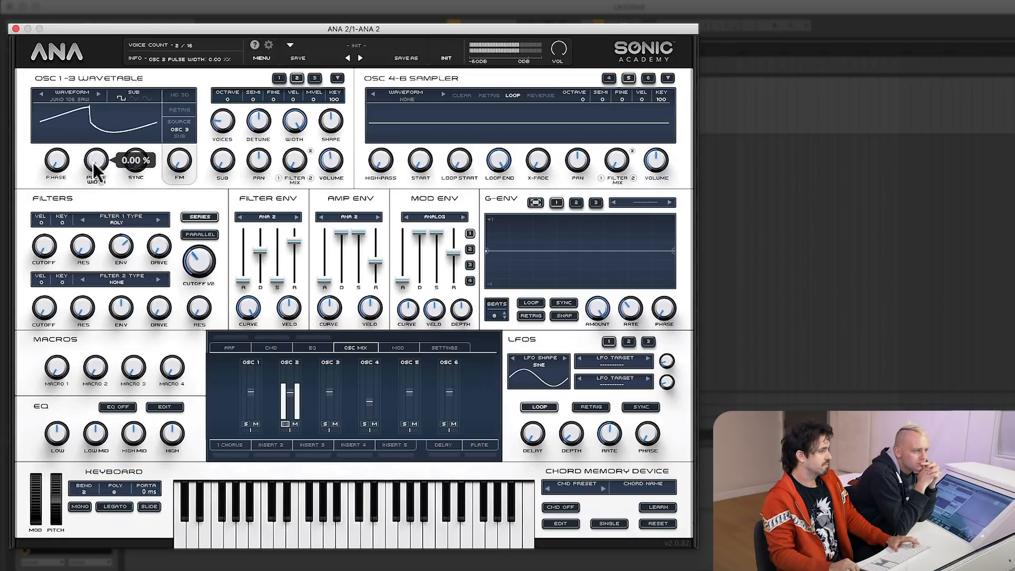
{"action": "left_click_drag", "start_coordinate": [96, 160], "coordinate": [95, 136]}
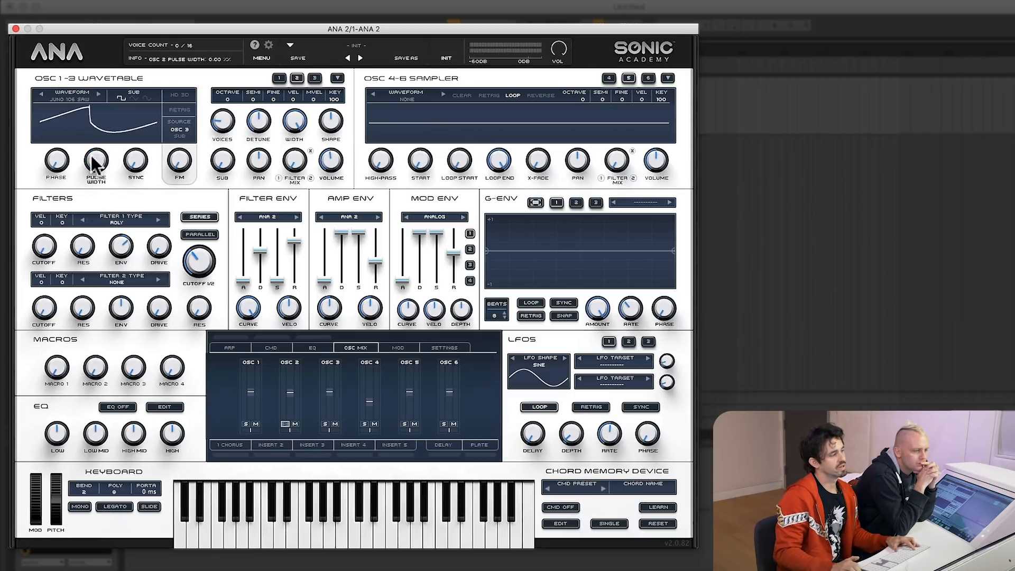
{"action": "left_click_drag", "start_coordinate": [96, 161], "coordinate": [95, 155]}
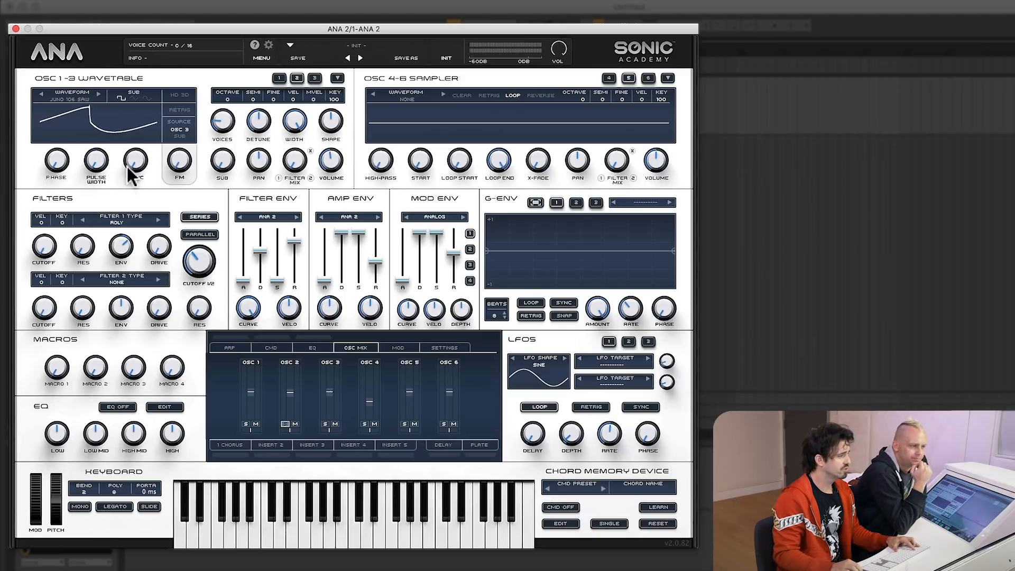
{"action": "left_click_drag", "start_coordinate": [135, 161], "coordinate": [135, 156]}
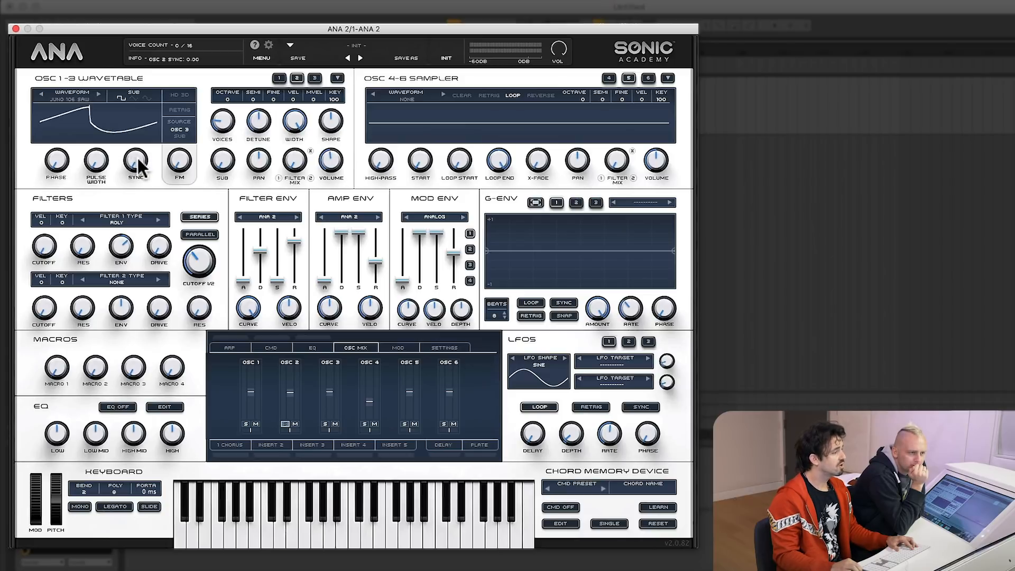
{"action": "mouse_move", "coordinate": [139, 161]}
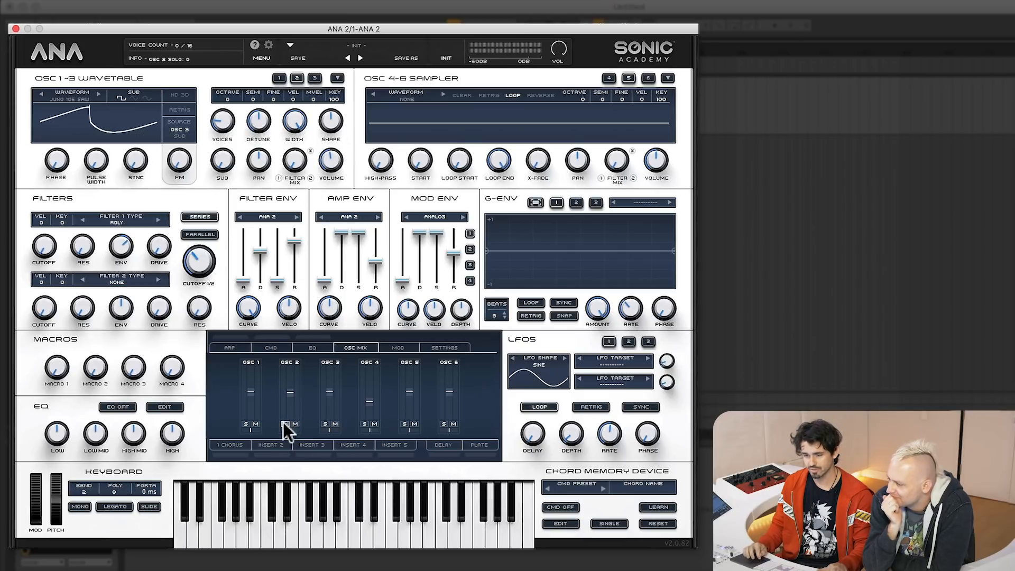
Step: Lower oscillator 2's mixer fader to about -10.6 dB
{"action": "left_click_drag", "start_coordinate": [289, 430], "coordinate": [289, 393]}
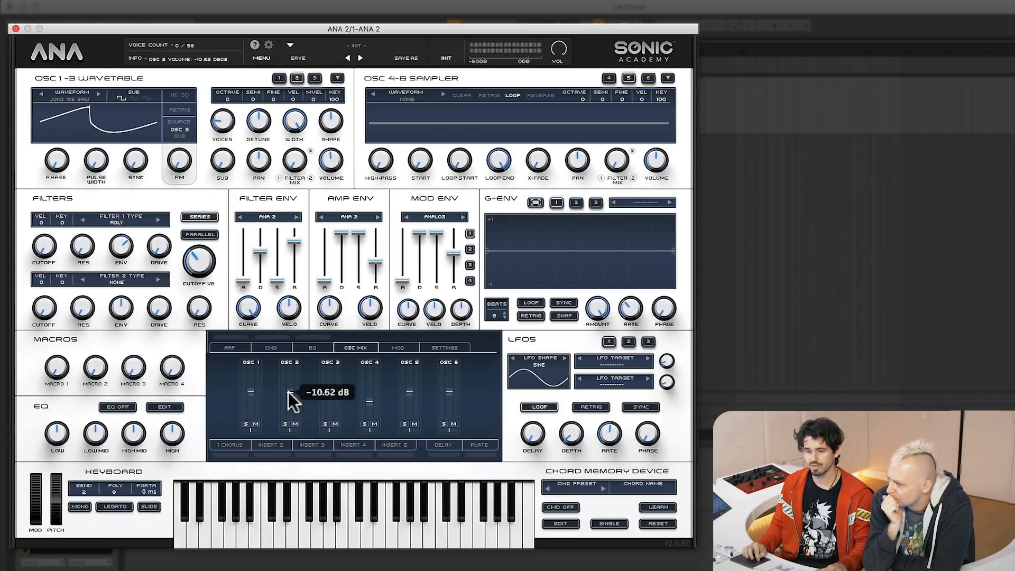
{"action": "left_click_drag", "start_coordinate": [289, 392], "coordinate": [289, 402]}
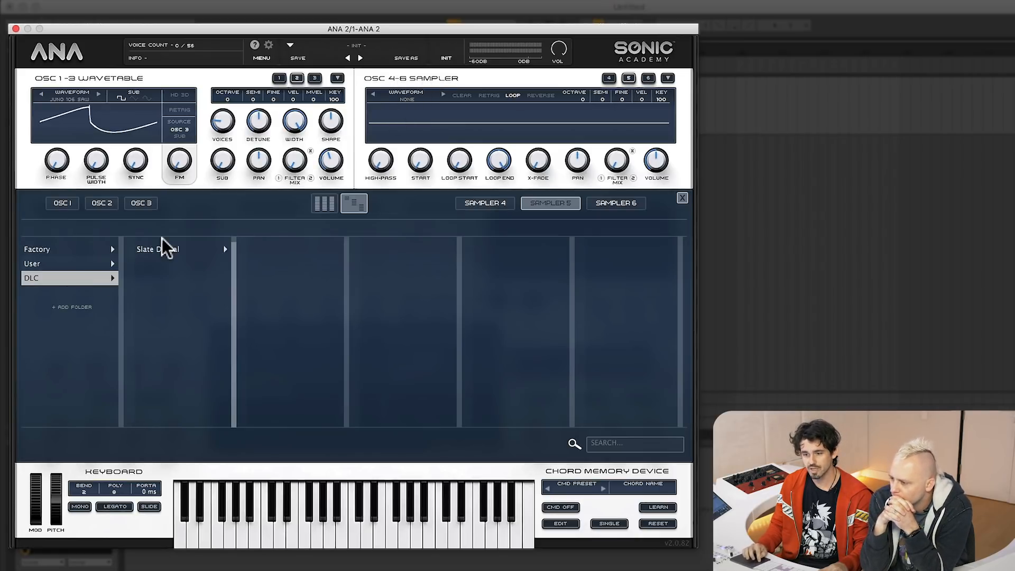
Step: Load Slate Digital Foley 'Plastic Bags' into sampler 5 and close the browser
{"action": "left_click", "coordinate": [156, 248]}
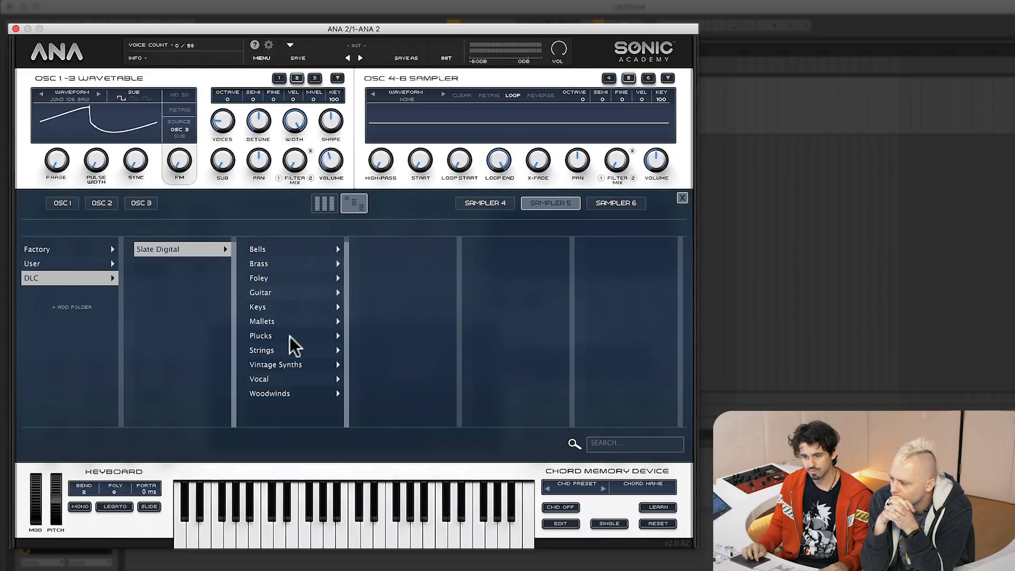
{"action": "mouse_move", "coordinate": [298, 301]}
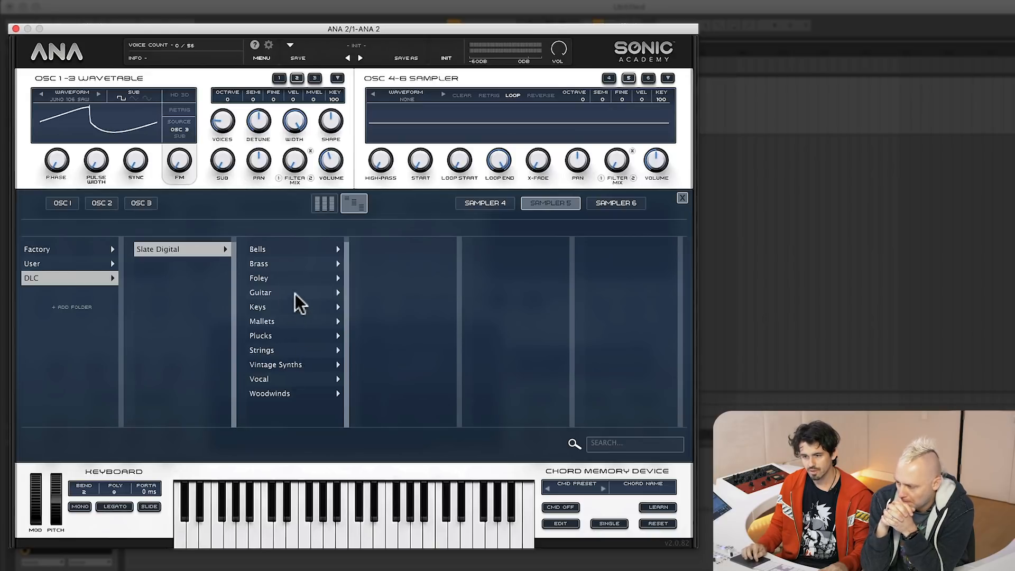
{"action": "left_click", "coordinate": [260, 277]}
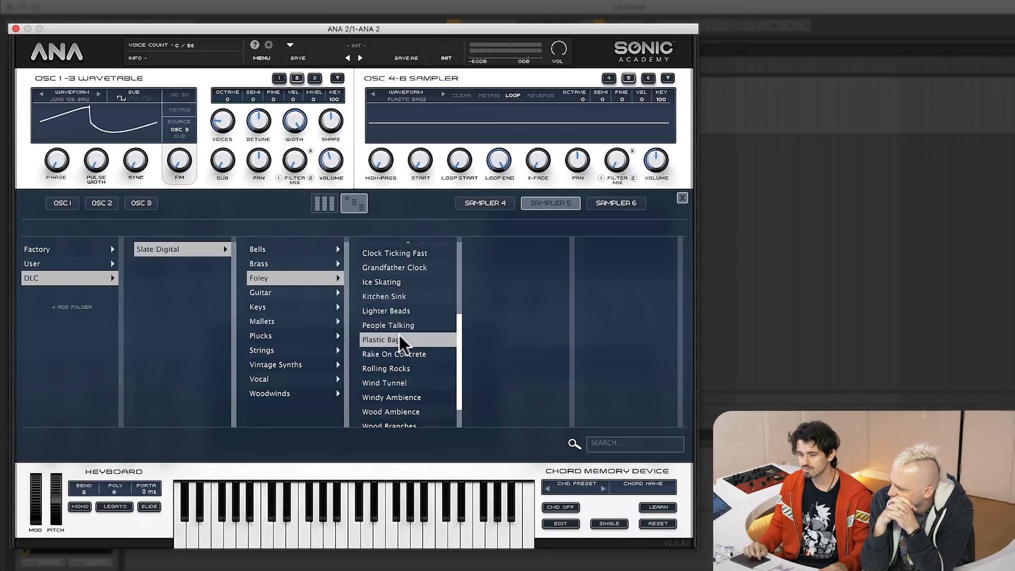
{"action": "left_click", "coordinate": [381, 340]}
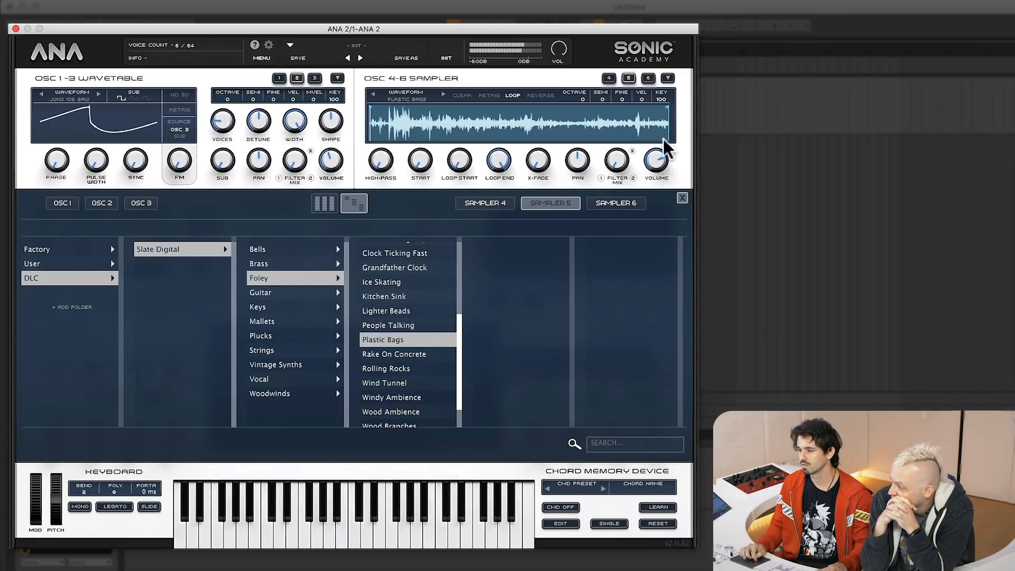
{"action": "left_click", "coordinate": [681, 198]}
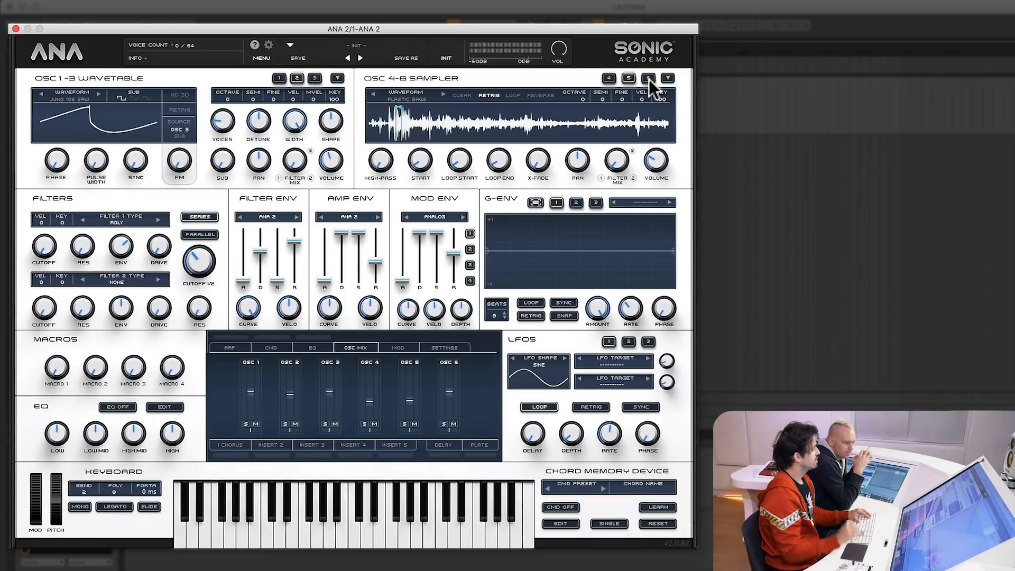
Step: Load Slate Digital Mallets 'Blue Man Group' into sampler 6, then close the browser
{"action": "left_click_drag", "start_coordinate": [657, 160], "coordinate": [657, 165]}
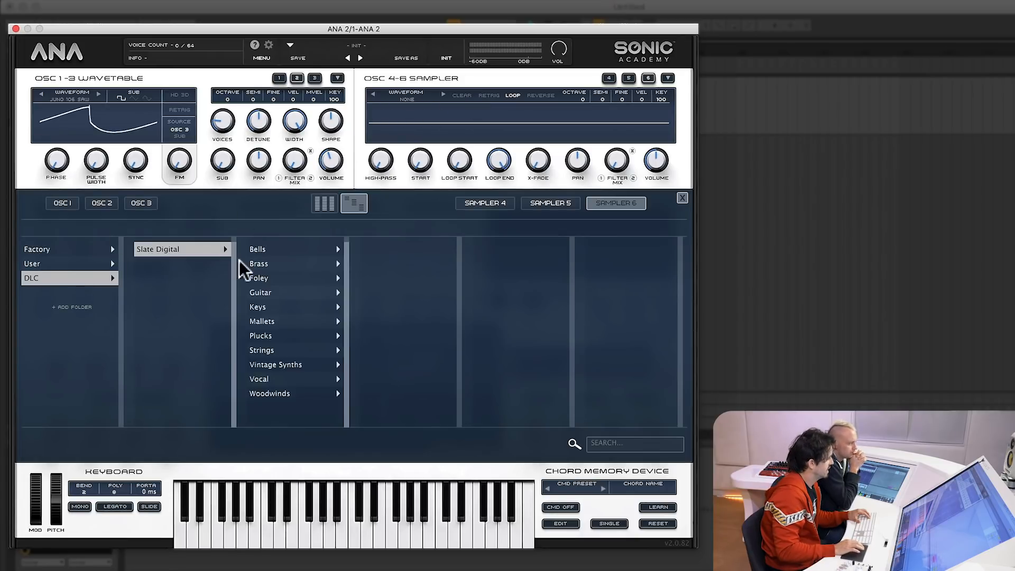
{"action": "left_click", "coordinate": [262, 321]}
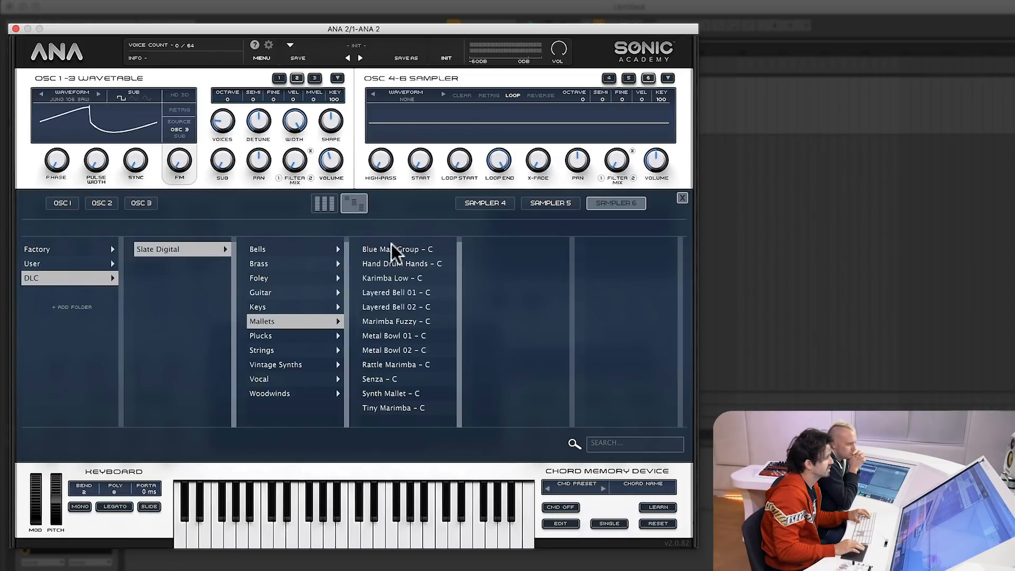
{"action": "left_click", "coordinate": [396, 248]}
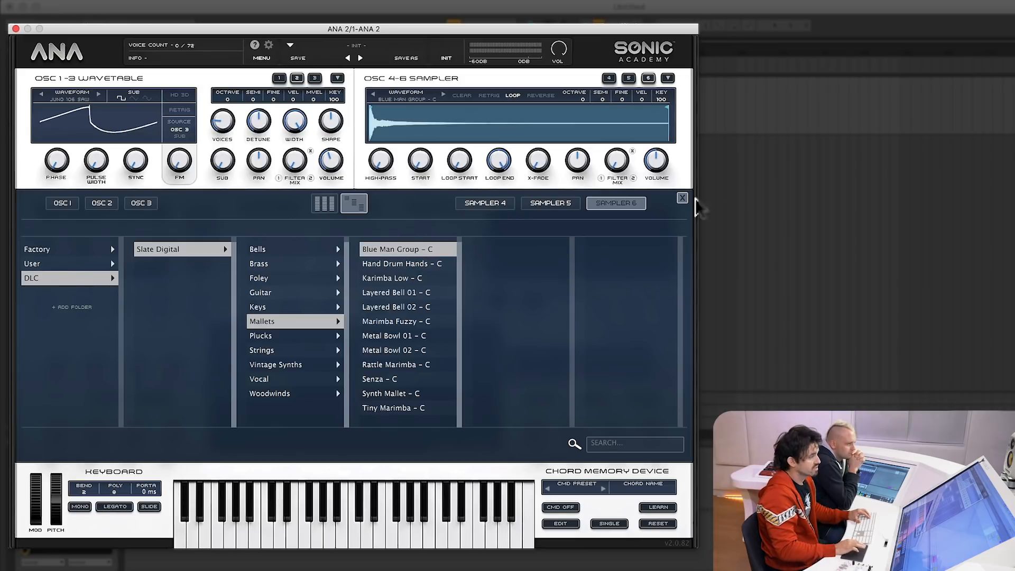
{"action": "left_click", "coordinate": [682, 197]}
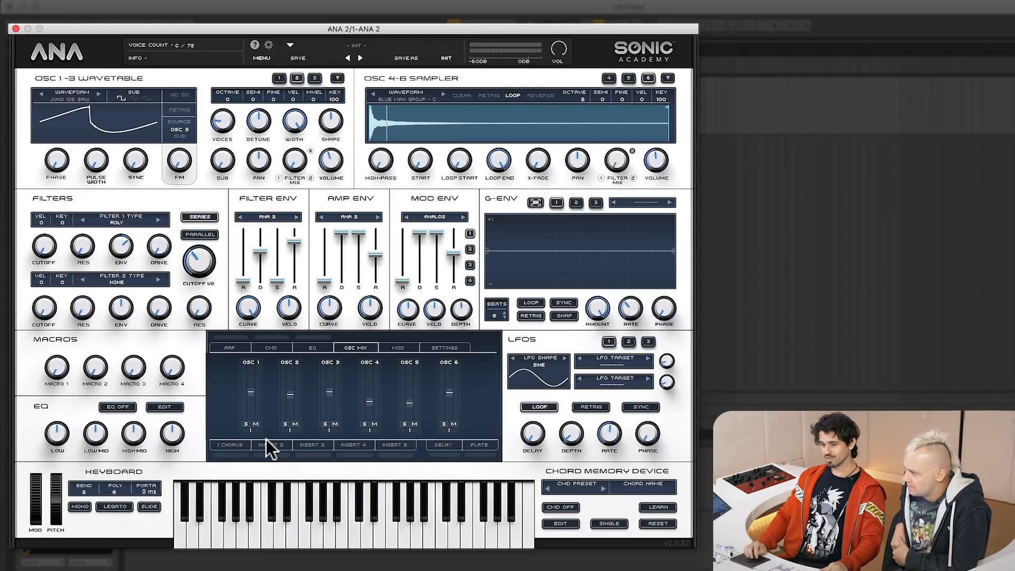
Step: Open the first insert slot, currently holding a chorus
{"action": "left_click", "coordinate": [229, 445]}
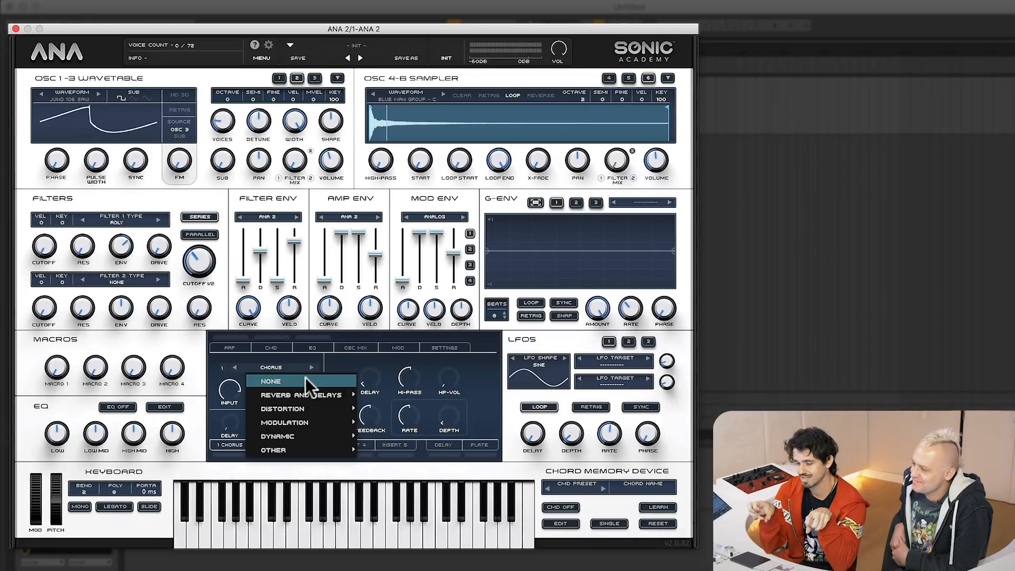
{"action": "mouse_move", "coordinate": [298, 395]}
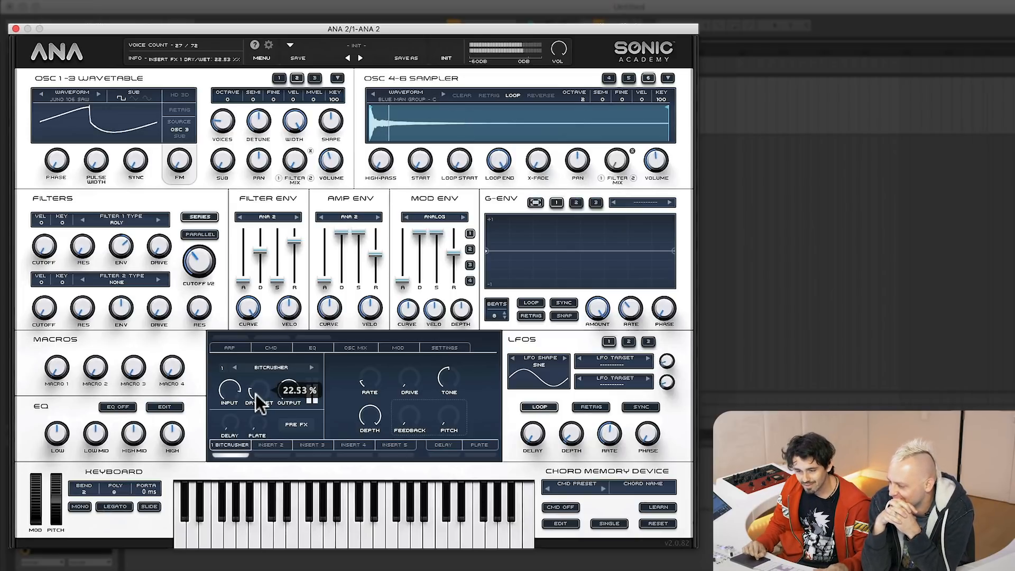
Step: Put the WShaper distortion on insert 2
{"action": "left_click", "coordinate": [271, 445]}
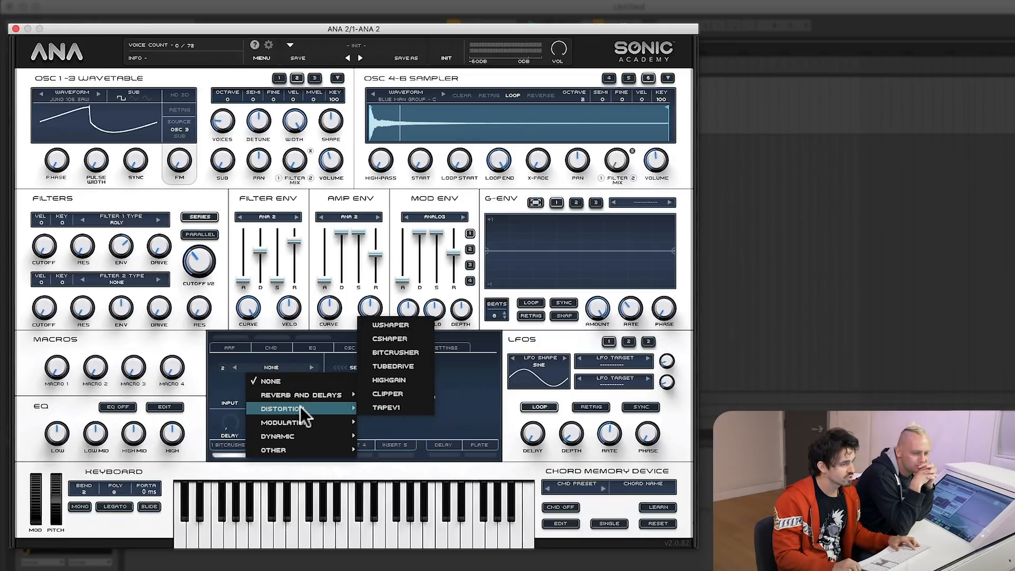
{"action": "left_click", "coordinate": [391, 324]}
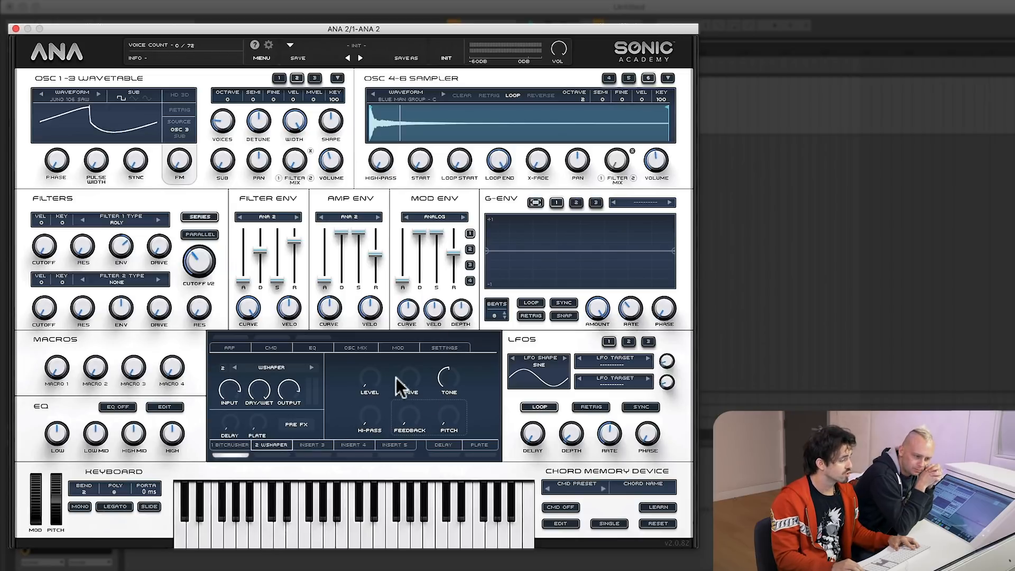
{"action": "left_click", "coordinate": [272, 445]}
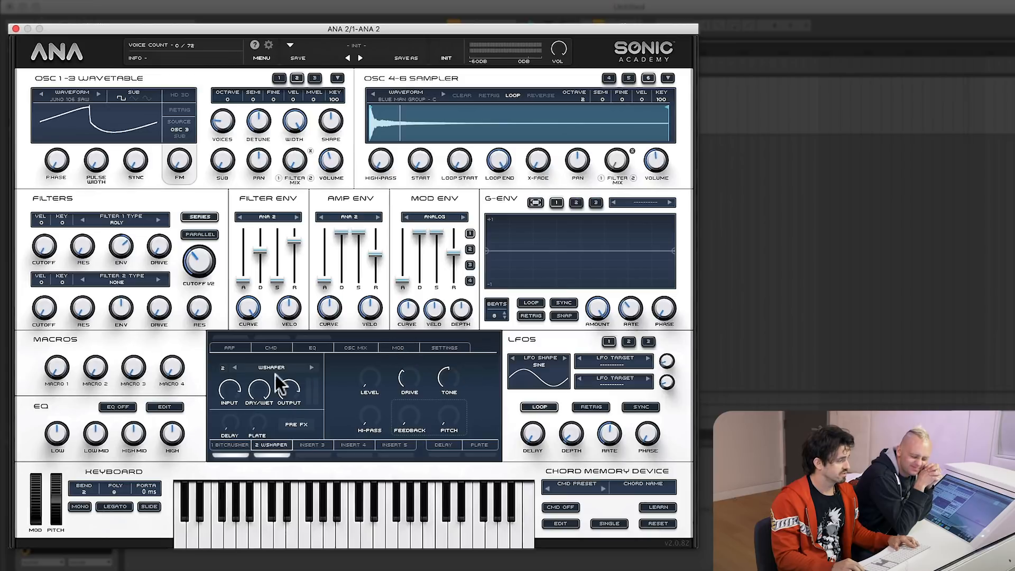
Step: Set the waveshaper drive to about 31 dB, raise its level, and mix about 13% wet
{"action": "left_click_drag", "start_coordinate": [406, 379], "coordinate": [407, 389]}
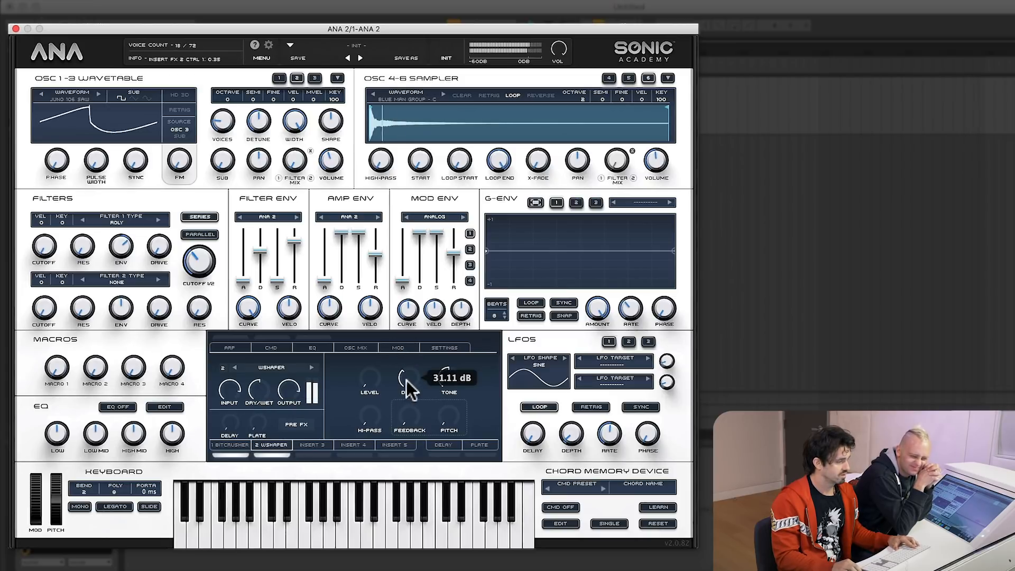
{"action": "left_click_drag", "start_coordinate": [408, 388], "coordinate": [407, 402]}
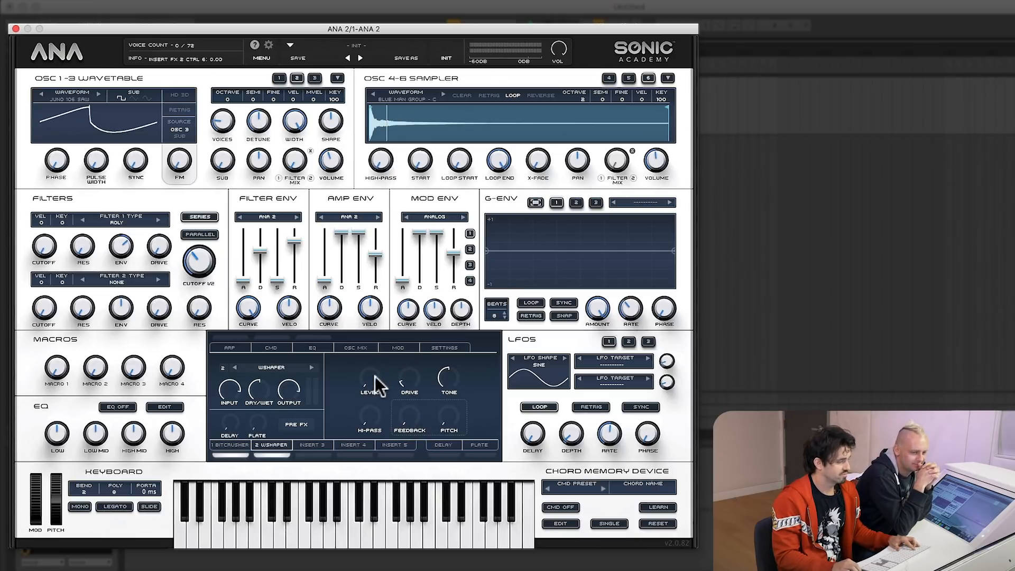
{"action": "mouse_move", "coordinate": [376, 389]}
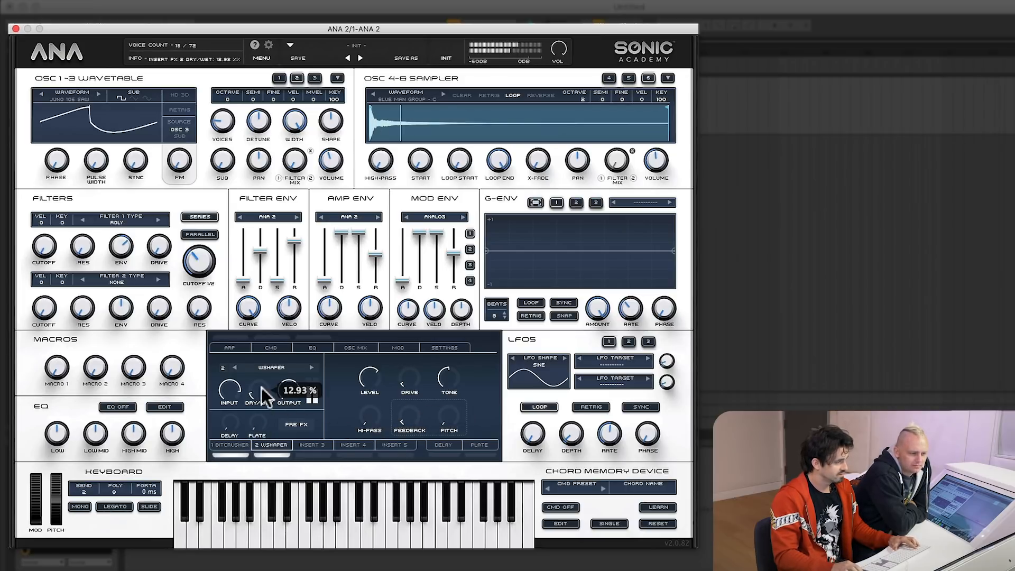
{"action": "left_click_drag", "start_coordinate": [253, 395], "coordinate": [253, 405]}
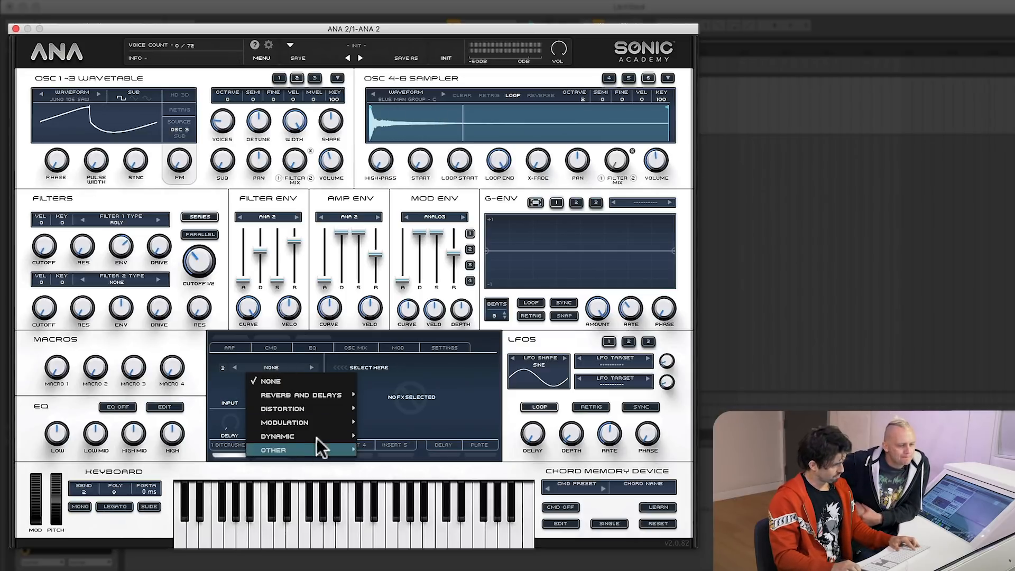
{"action": "mouse_move", "coordinate": [284, 422]}
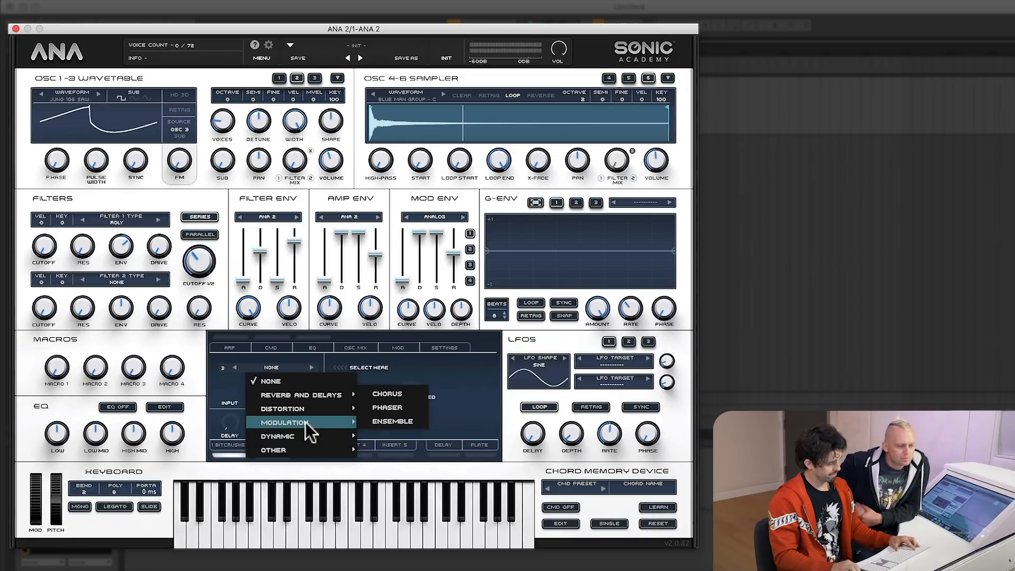
{"action": "mouse_move", "coordinate": [281, 409]}
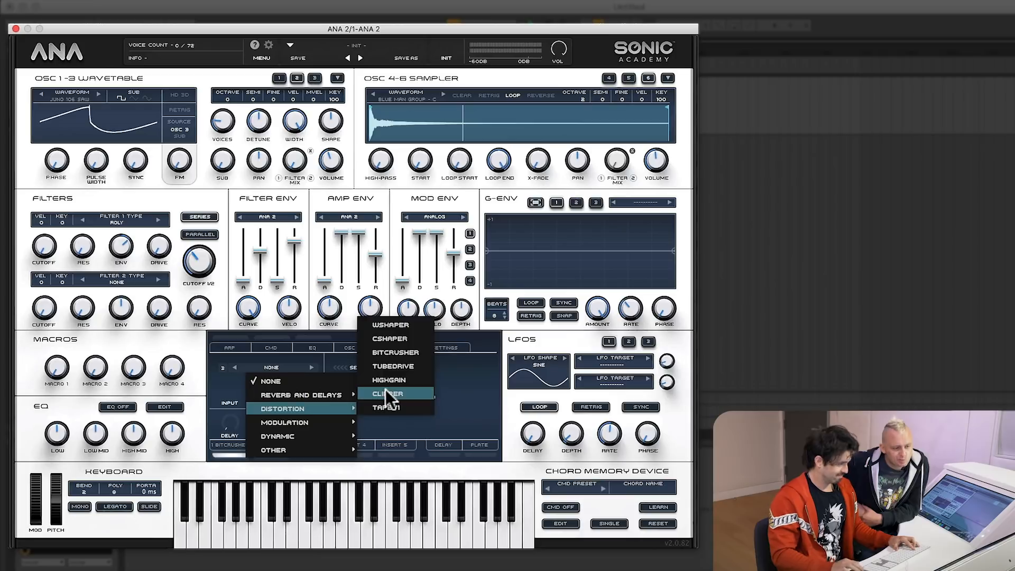
Step: Load the Distortion > Clipper effect onto Insert 3
{"action": "left_click", "coordinate": [386, 394]}
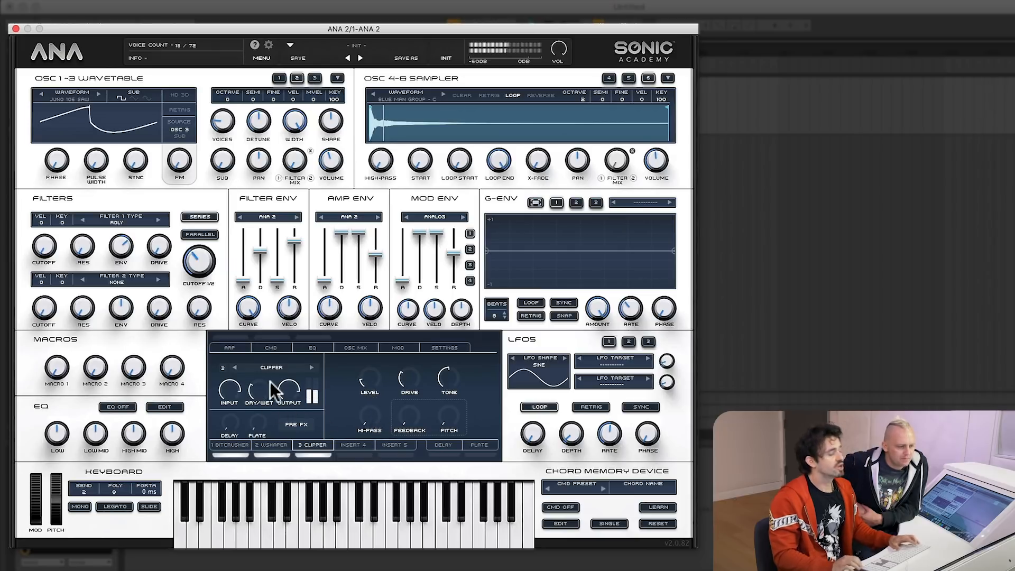
{"action": "left_click", "coordinate": [310, 396]}
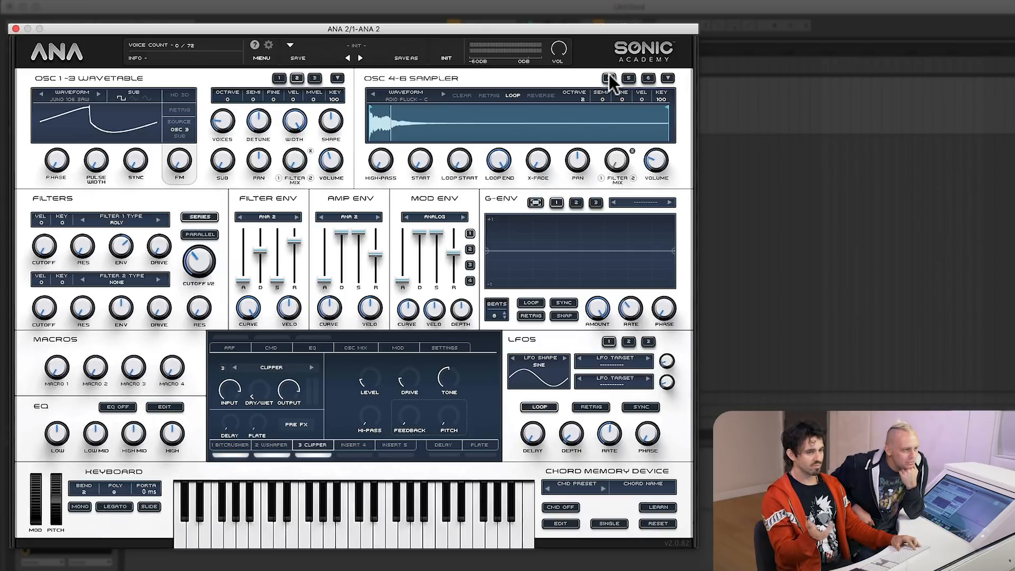
{"action": "mouse_move", "coordinate": [288, 309]}
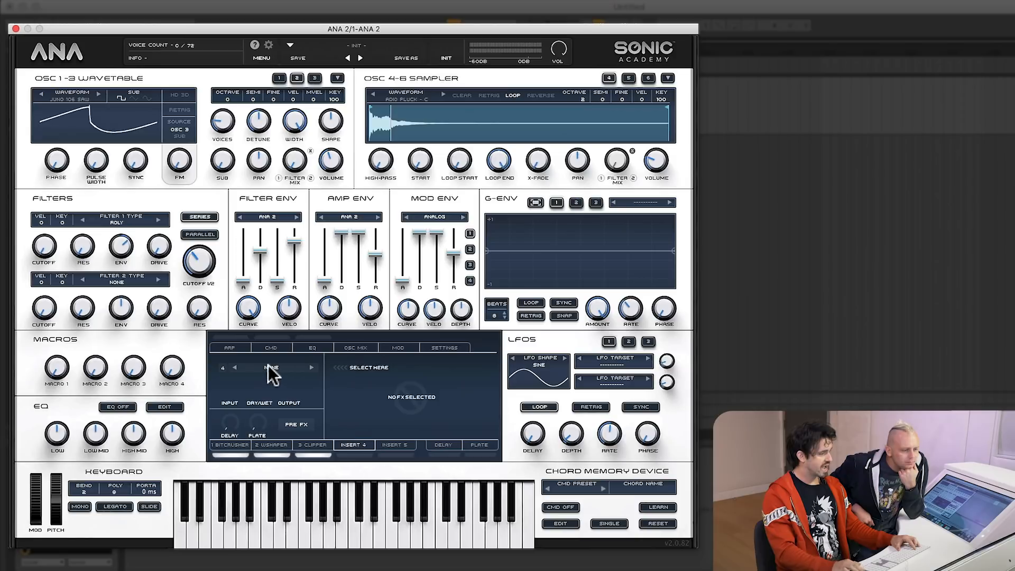
Step: Load Dynamic > Multi Lim. onto Insert 4 and adjust its LOW band fader
{"action": "left_click", "coordinate": [271, 367]}
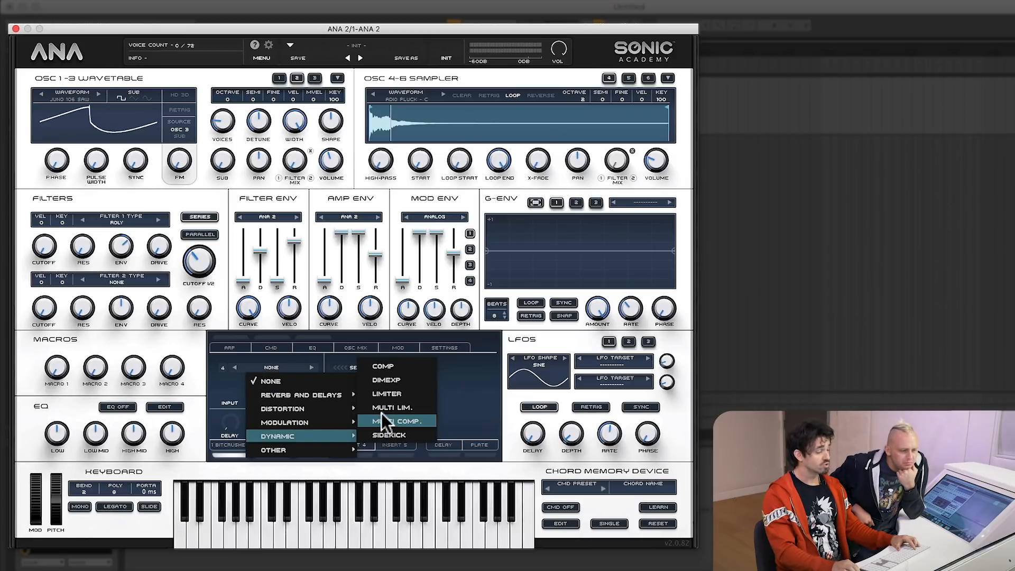
{"action": "left_click", "coordinate": [392, 408]}
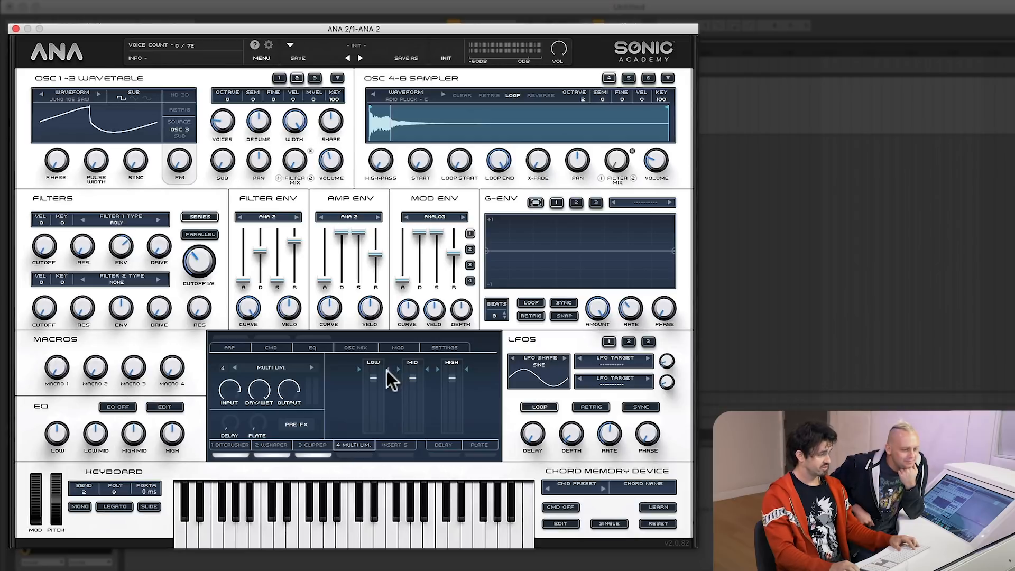
{"action": "left_click_drag", "start_coordinate": [399, 379], "coordinate": [401, 385]}
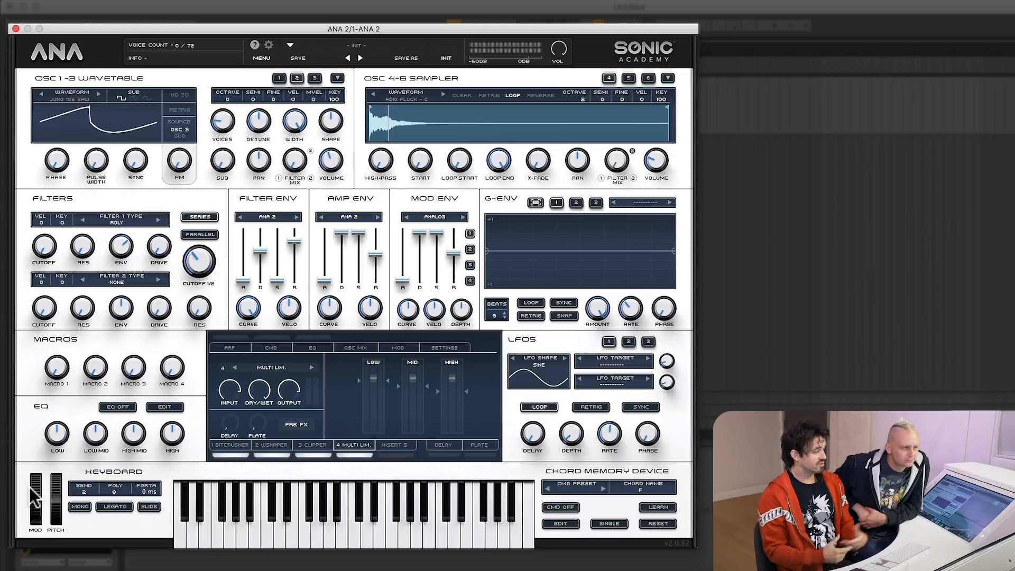
{"action": "mouse_move", "coordinate": [377, 364]}
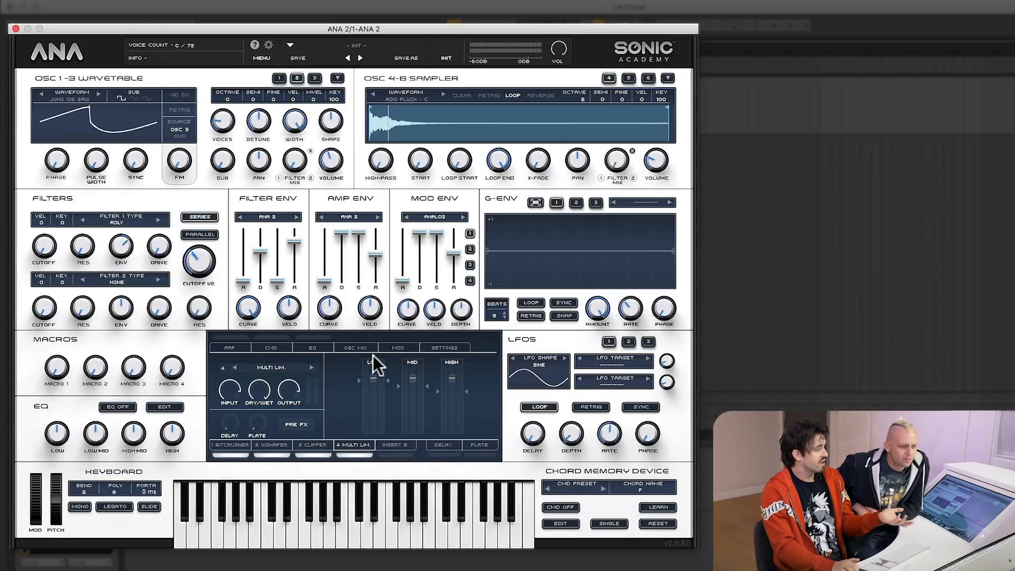